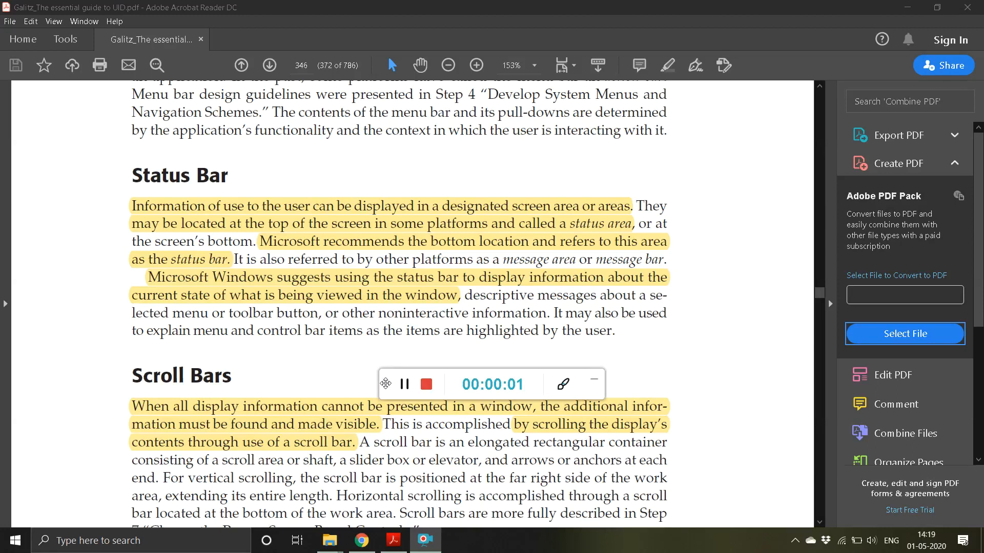
- Bring up the HCI folder window in File Explorer and select TestAnswersChapter1.doc
drag(385, 383, 18, 539)
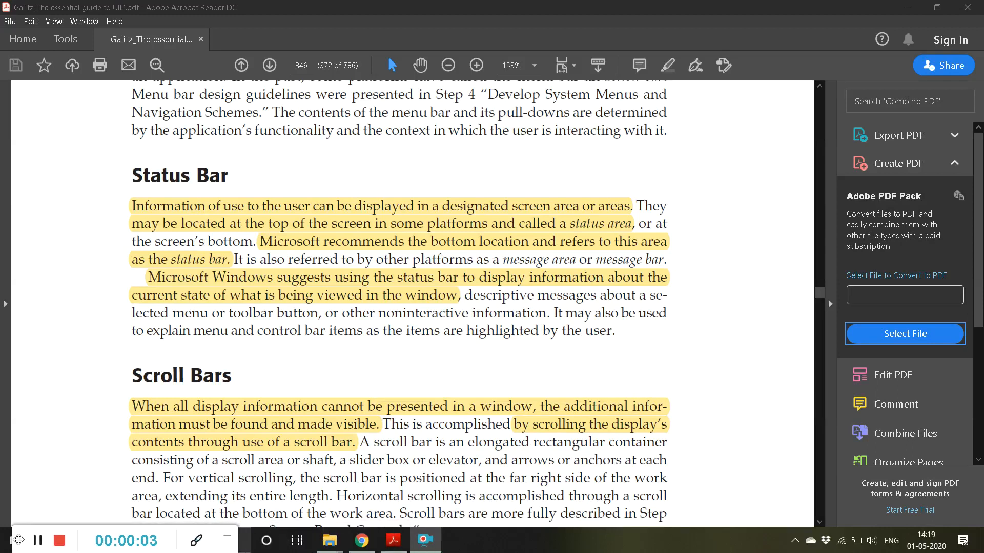
mouse_move(326, 296)
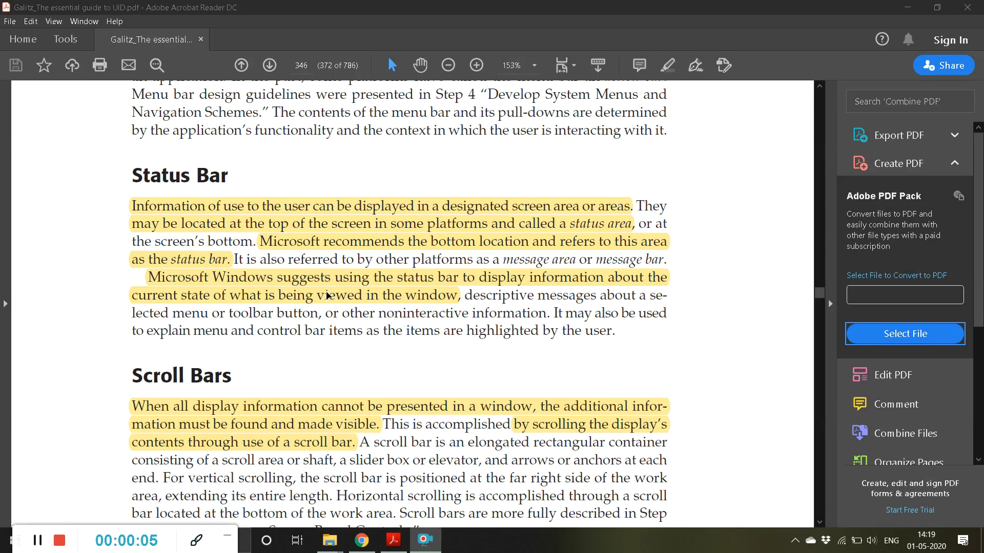
scroll(down, 3)
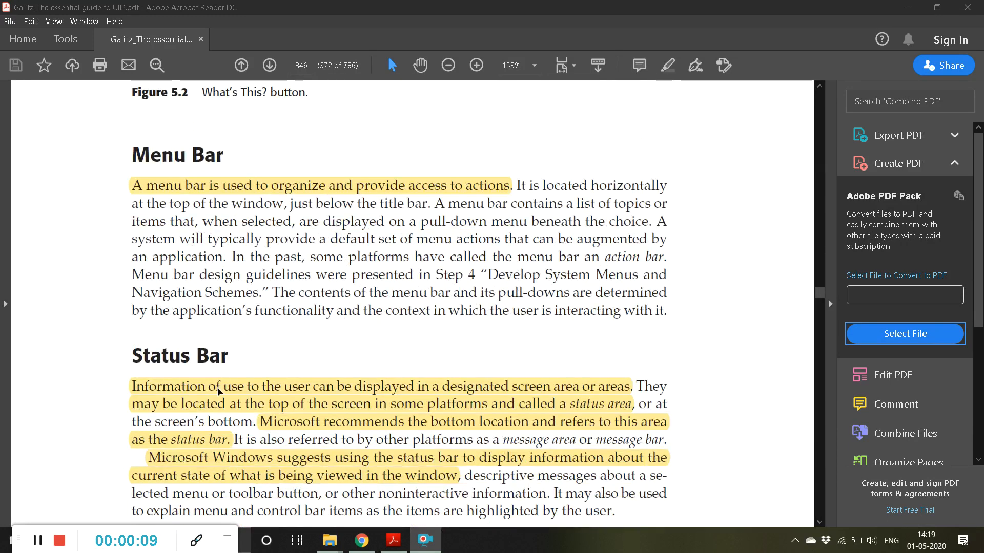
scroll(down, 3)
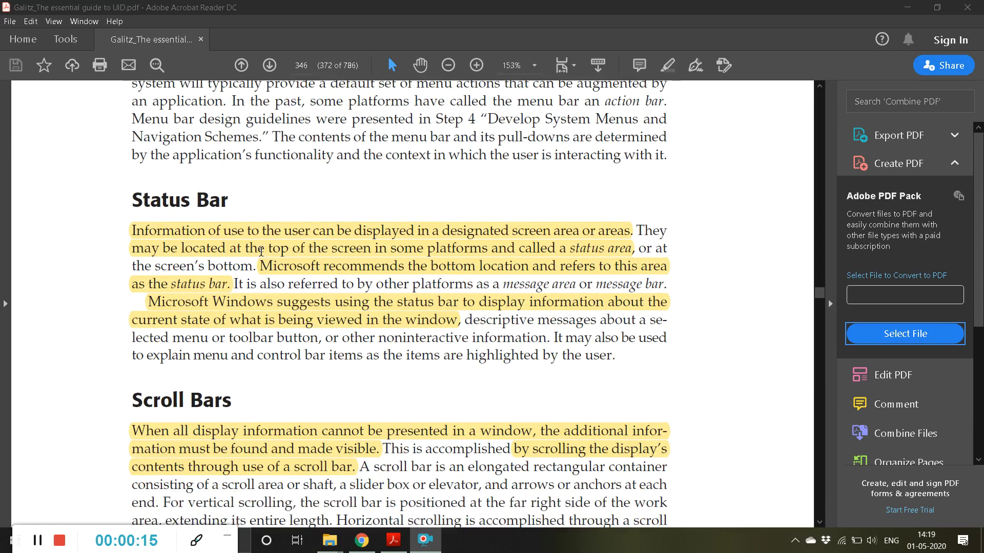
mouse_move(161, 241)
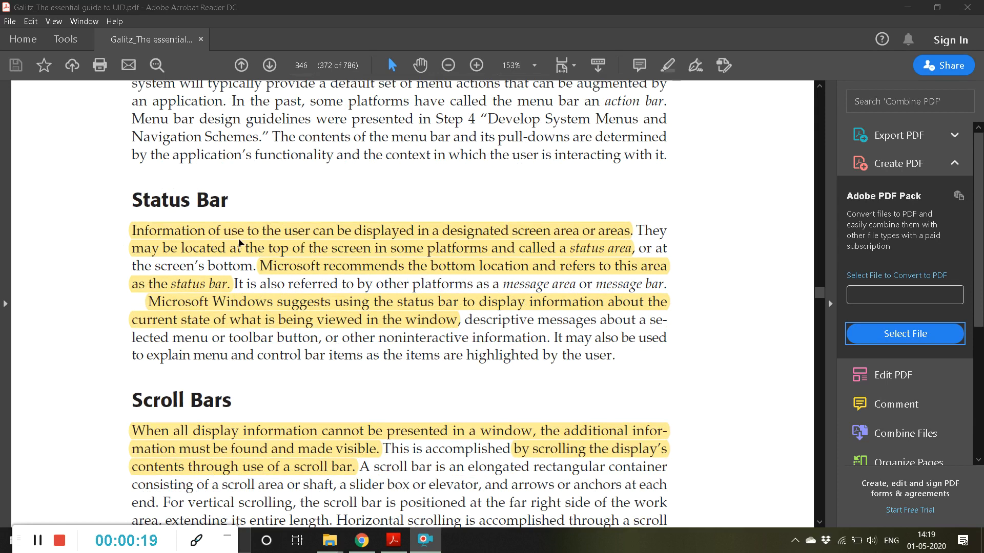
mouse_move(439, 235)
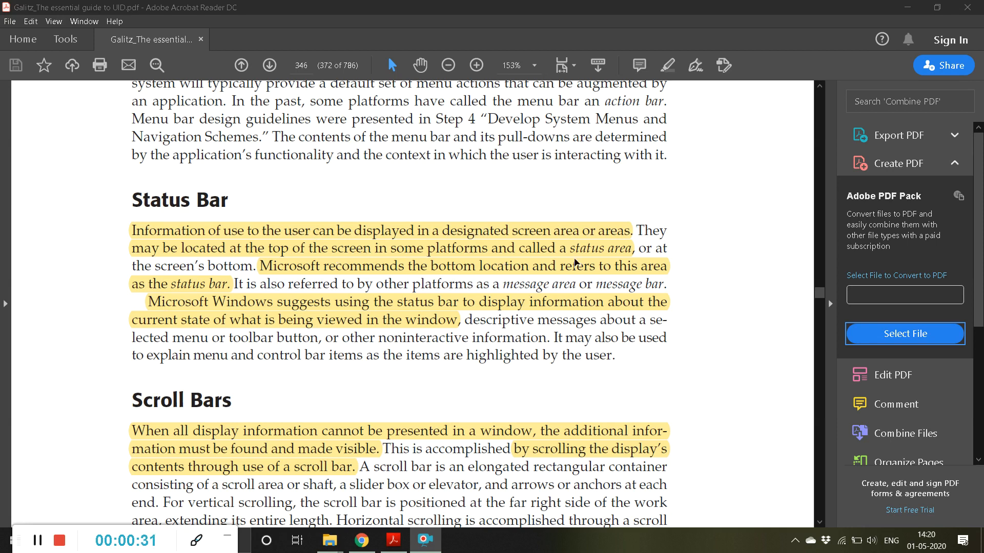
mouse_move(607, 251)
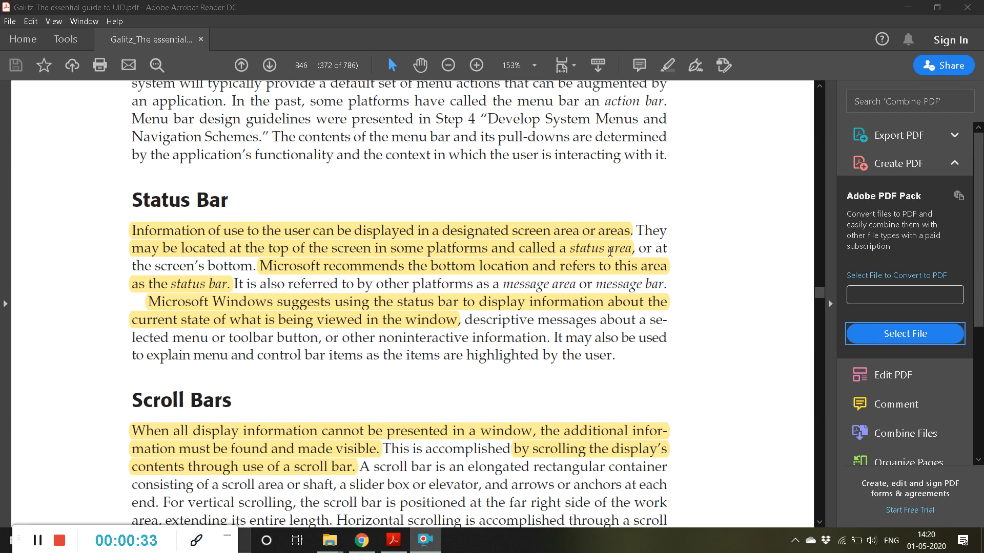
mouse_move(458, 264)
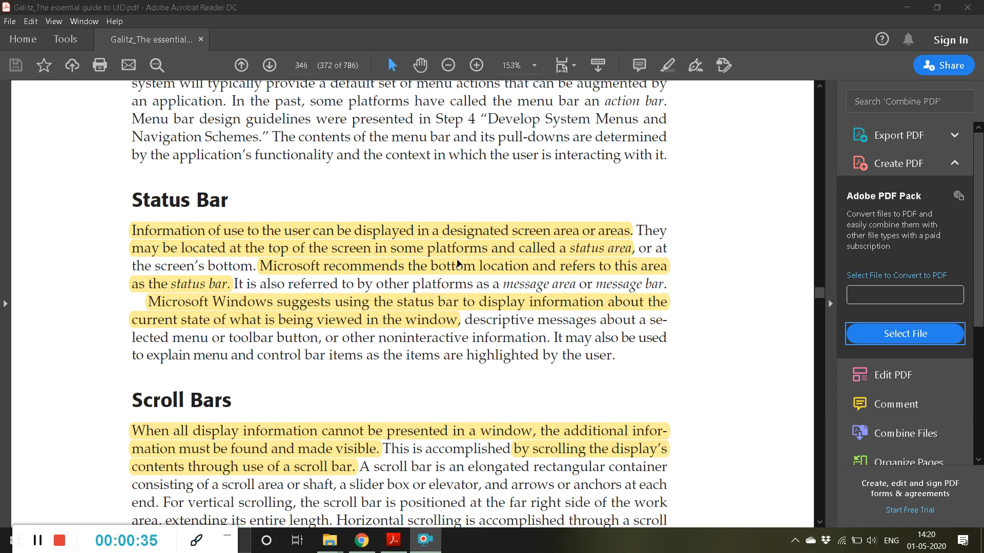
mouse_move(668, 264)
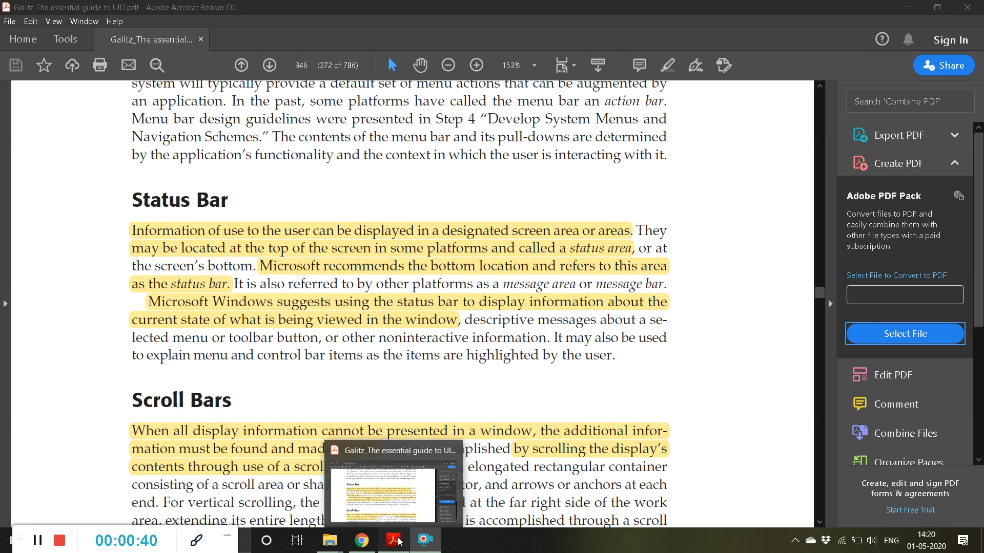
scroll(down, 3)
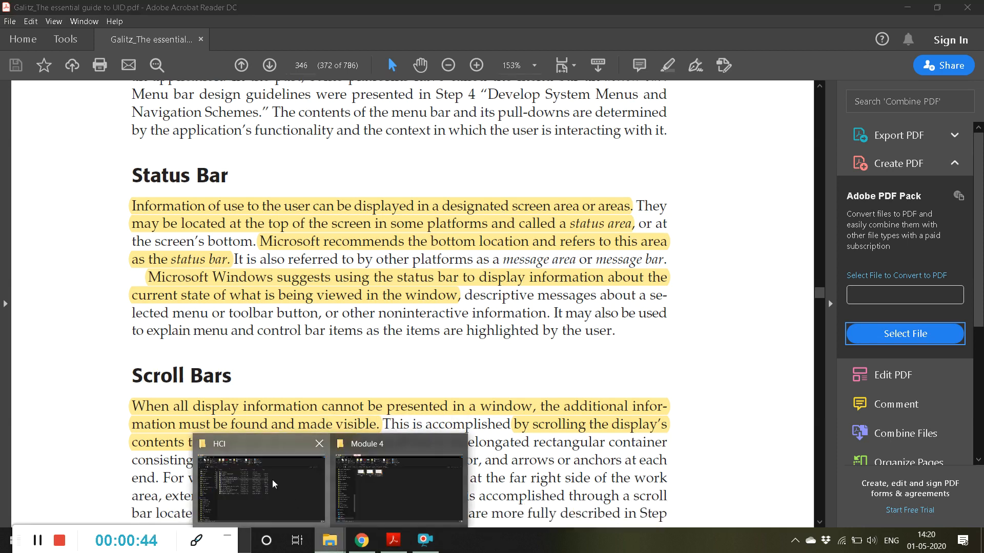
click(260, 487)
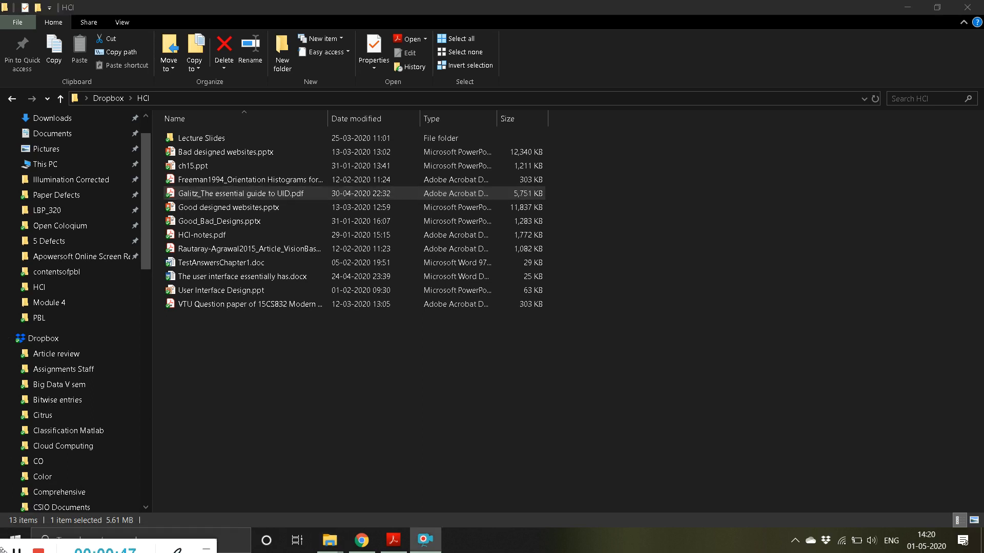
mouse_move(84, 521)
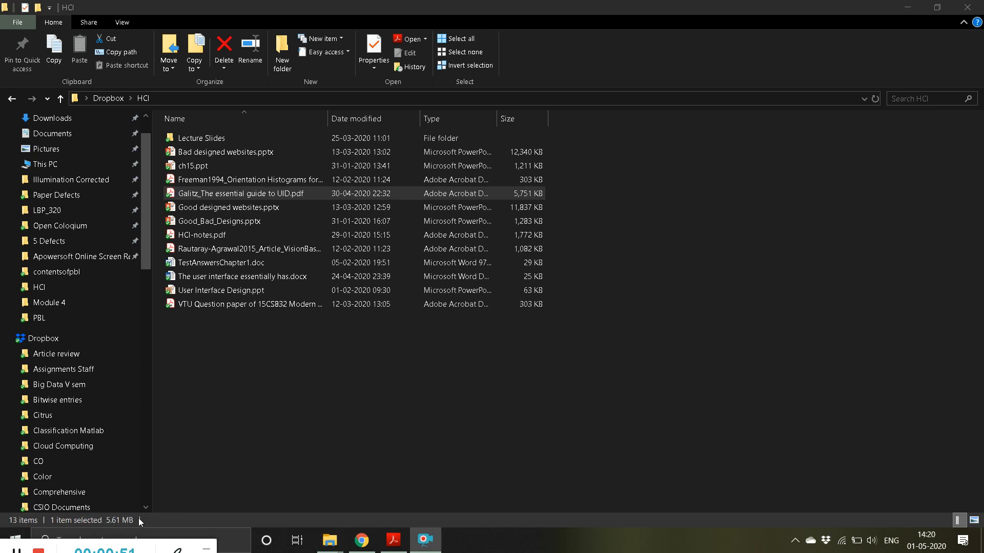
mouse_move(5, 550)
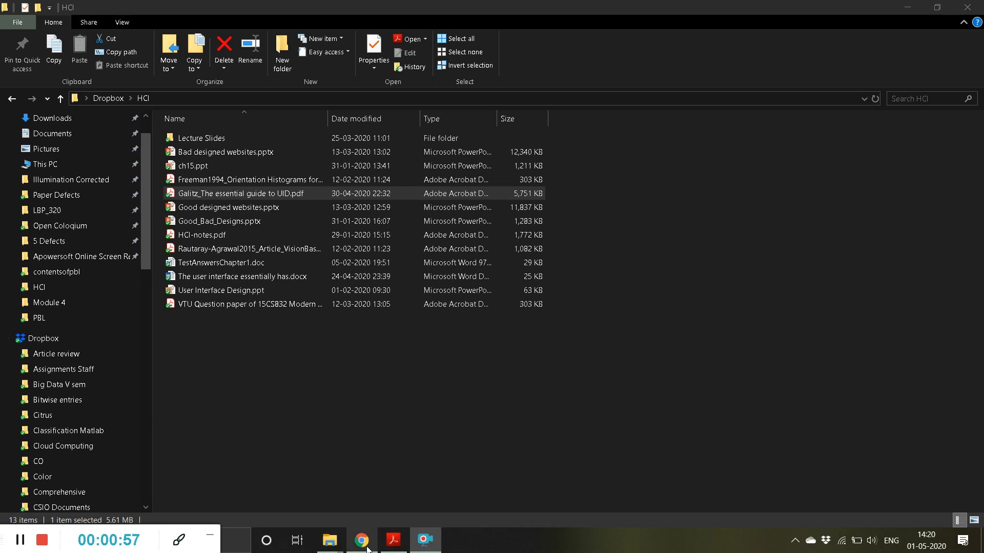
mouse_move(413, 477)
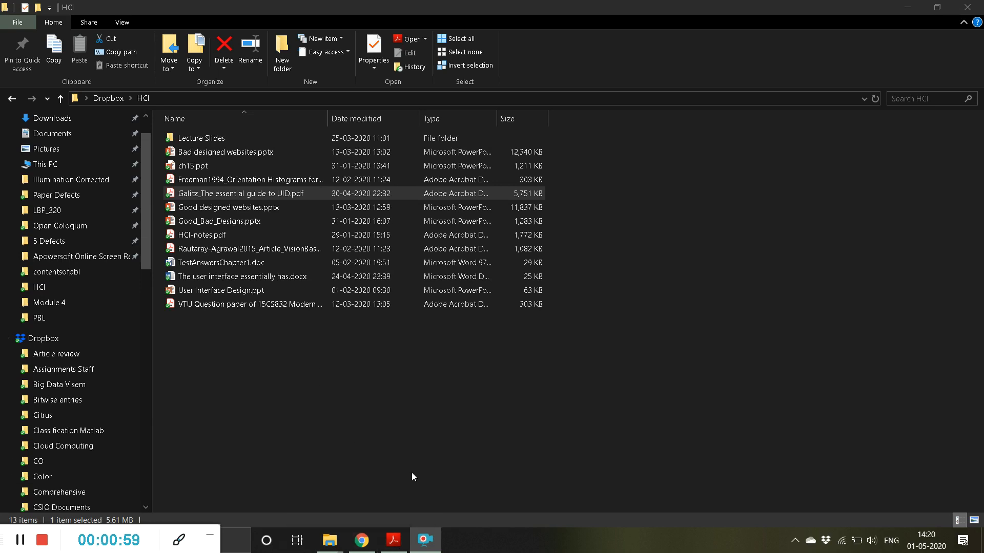
mouse_move(426, 402)
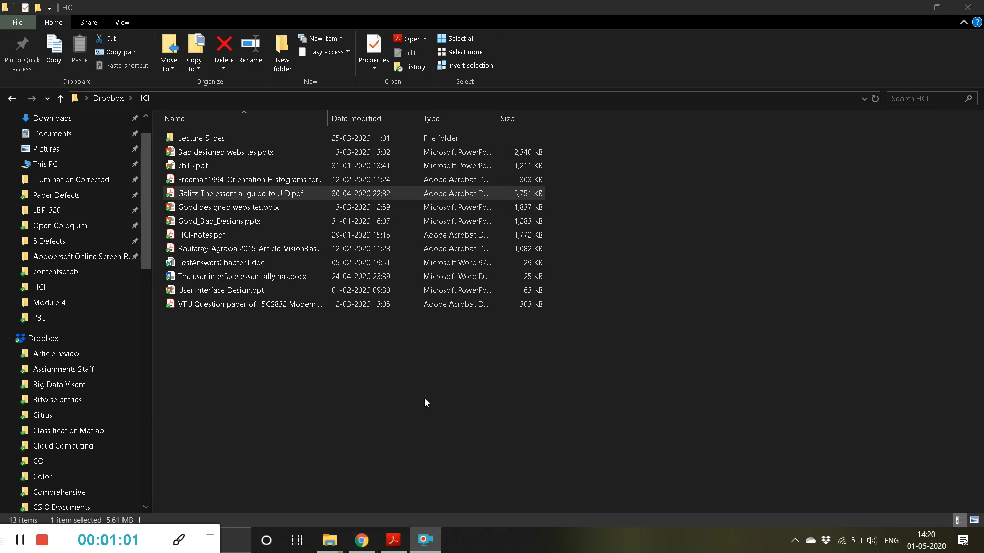
mouse_move(327, 519)
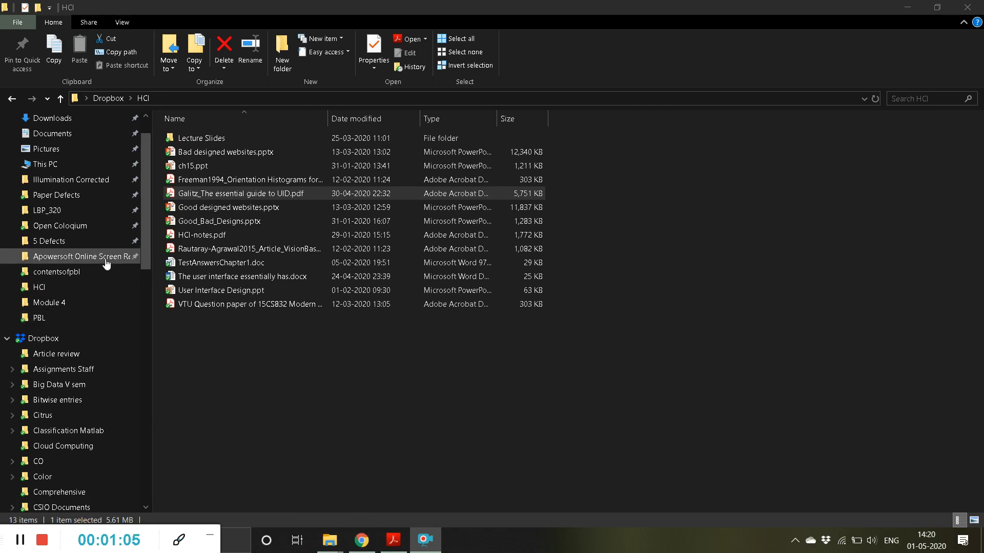
click(221, 263)
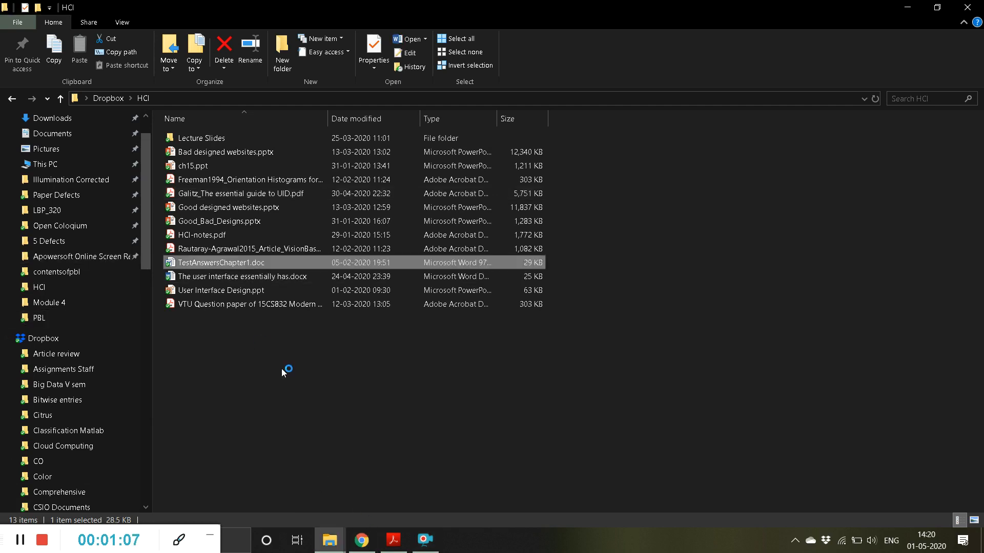
- Open TestAnswersChapter1.doc in Word with editing enabled, then return to the Acrobat textbook
double_click(220, 262)
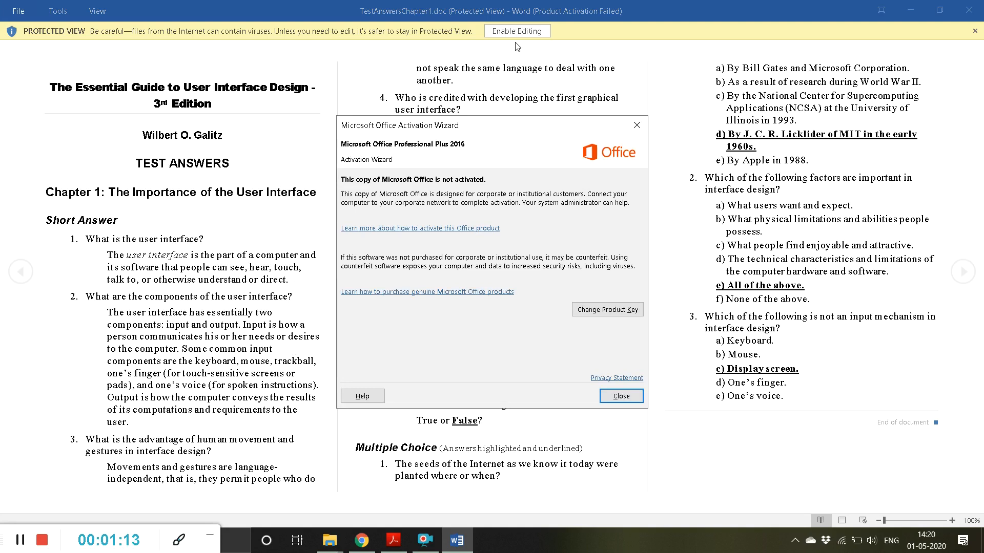
click(620, 396)
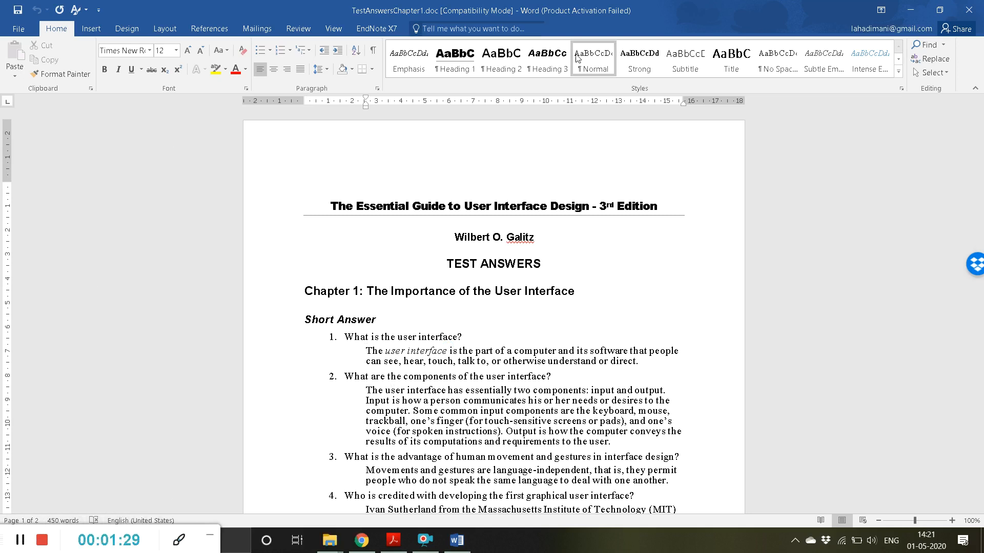
click(329, 540)
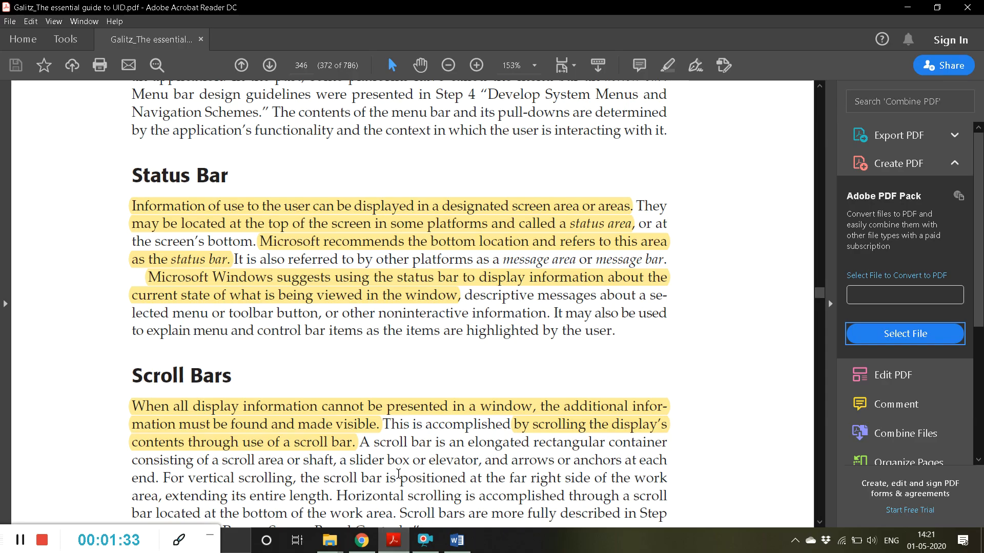
- Scroll the Galitz guide from Status Bar down through Scroll Bars and Split Box
scroll(down, 3)
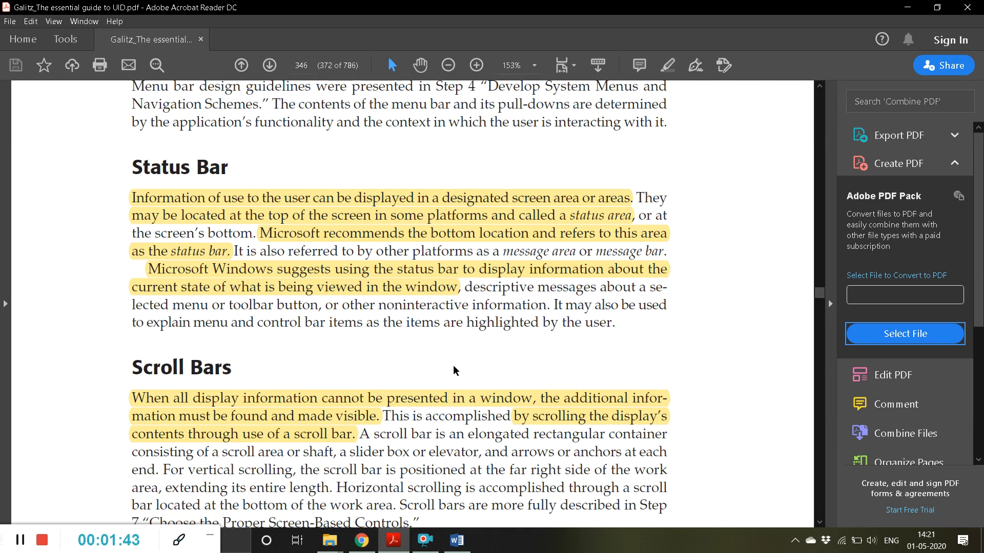
mouse_move(302, 280)
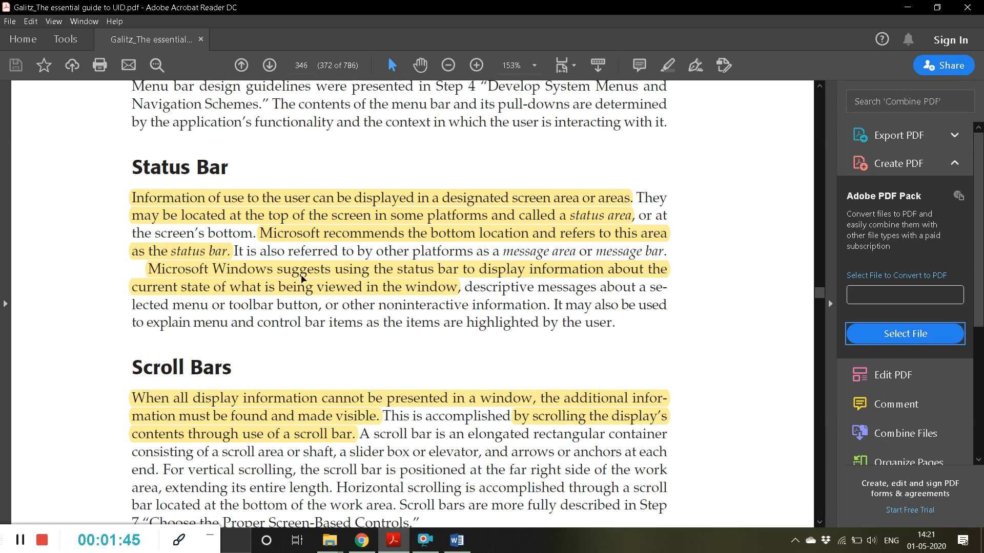
mouse_move(544, 276)
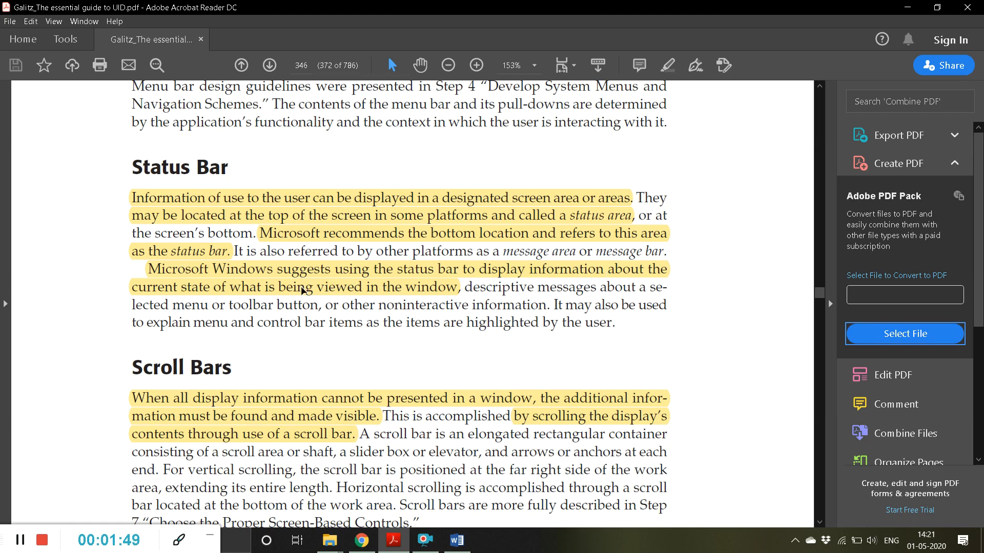
scroll(down, 3)
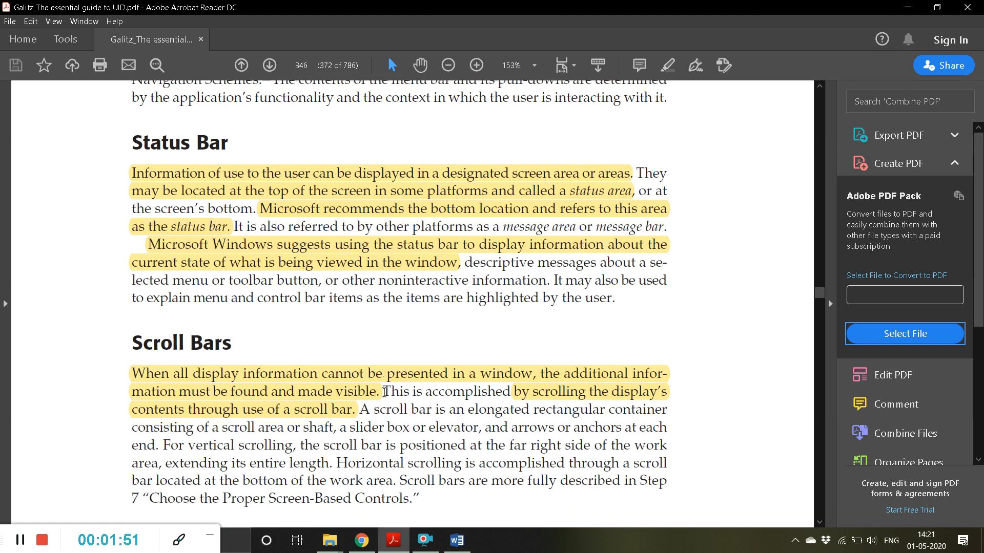
scroll(down, 3)
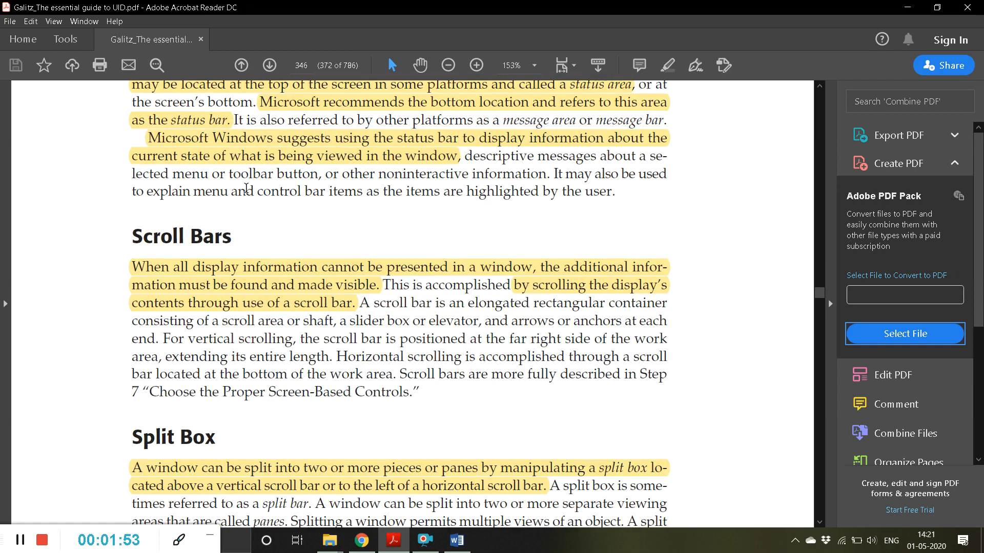
scroll(down, 3)
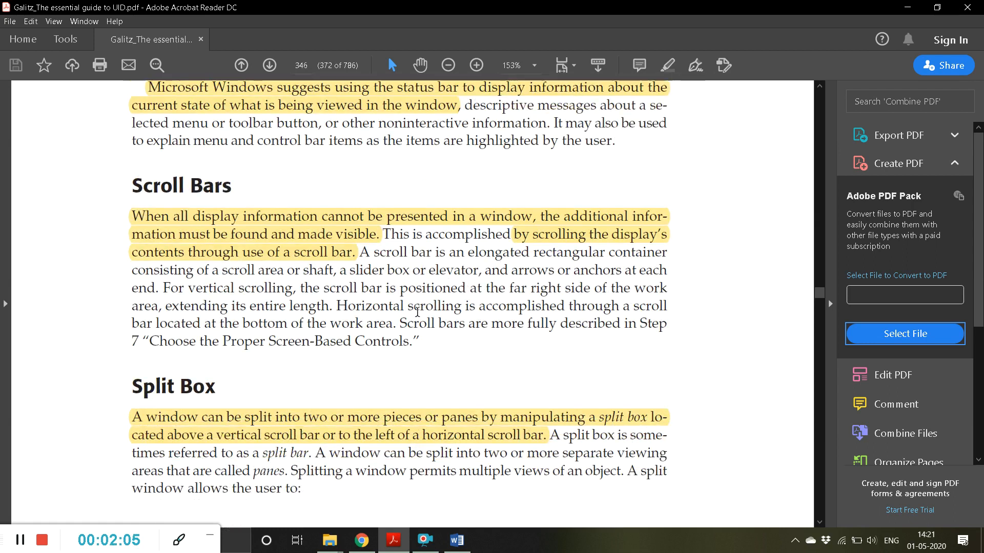
scroll(down, 3)
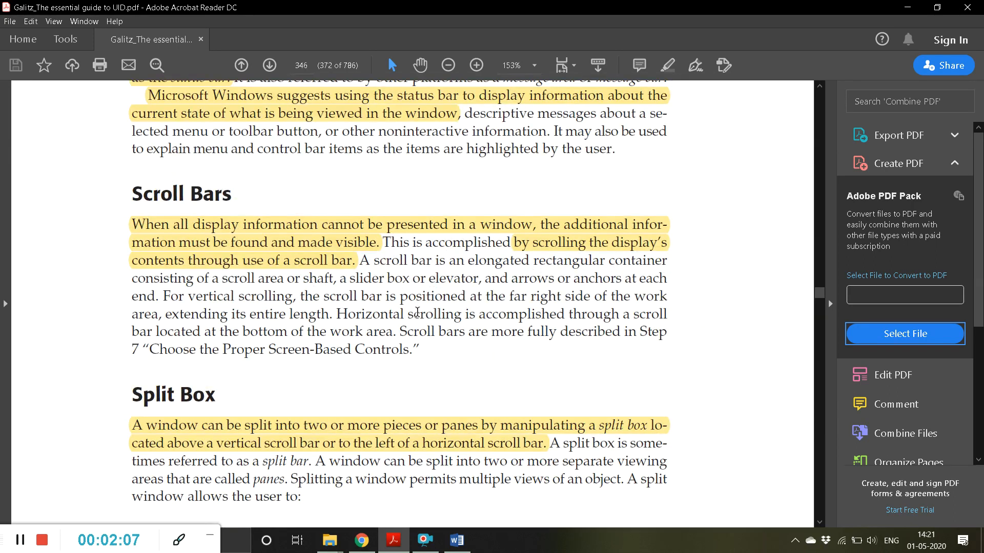
mouse_move(416, 262)
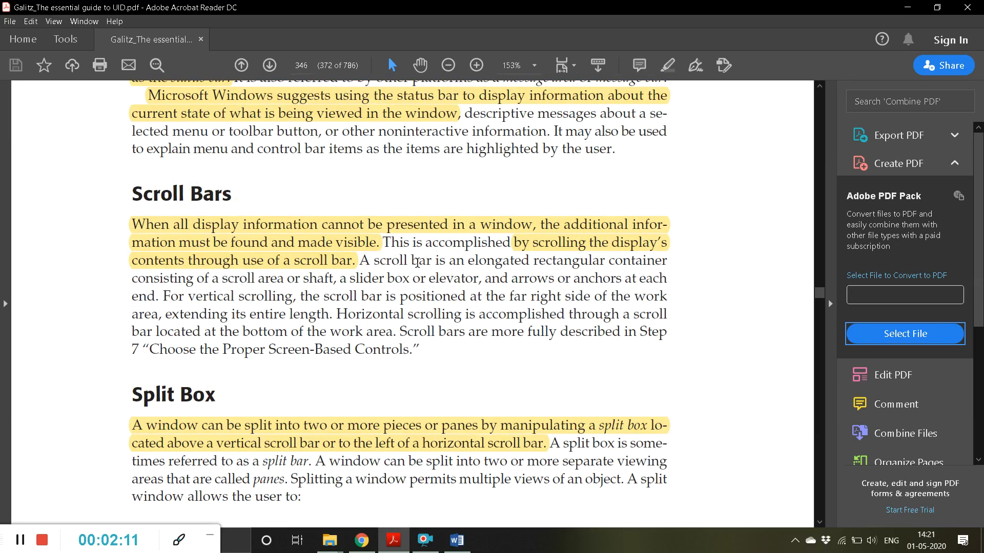
scroll(down, 3)
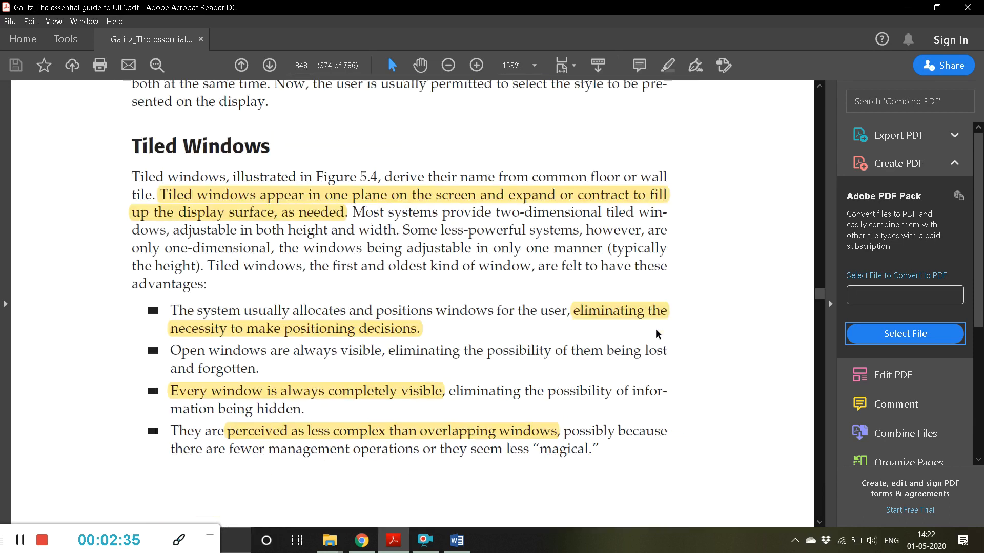
scroll(down, 3)
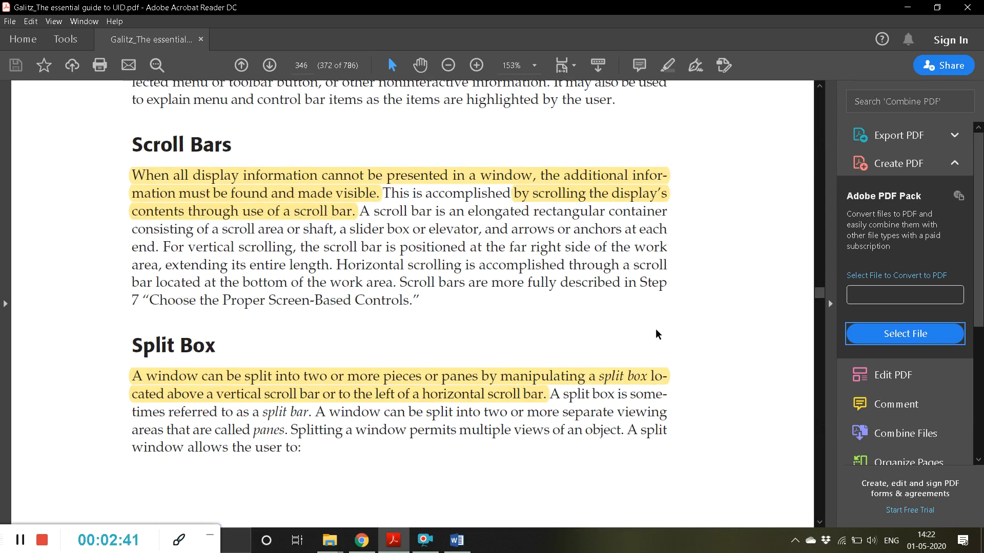
mouse_move(329, 178)
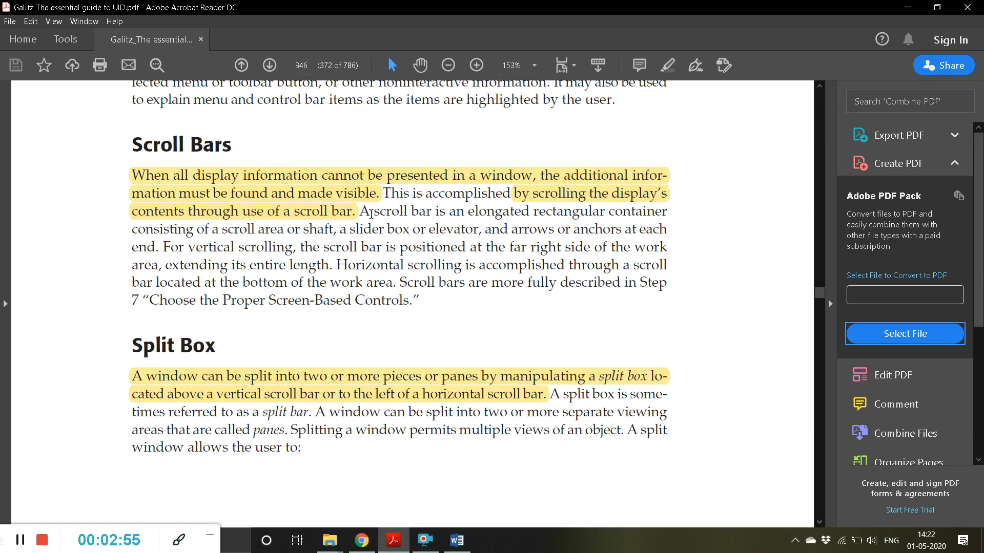
mouse_move(819, 419)
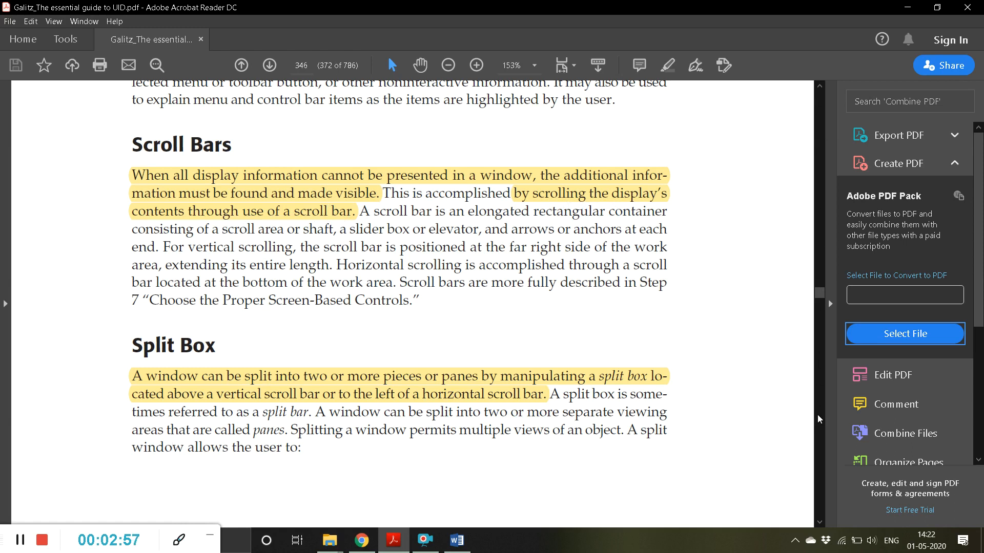
mouse_move(789, 486)
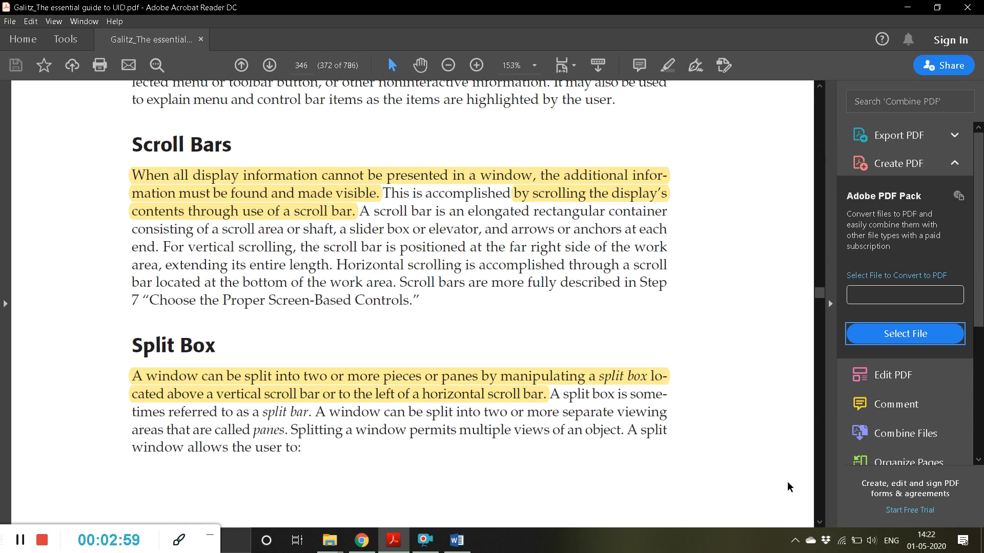
scroll(down, 3)
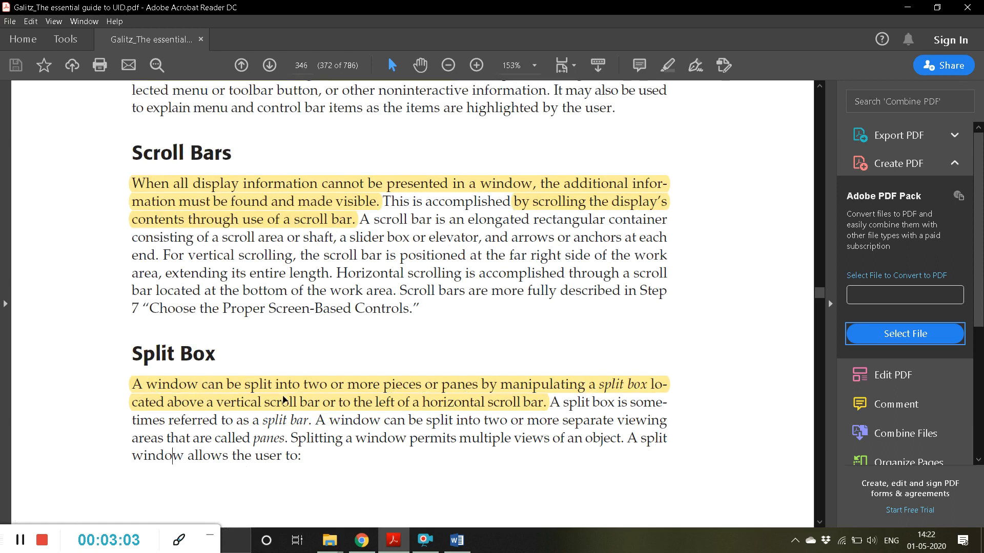
mouse_move(454, 391)
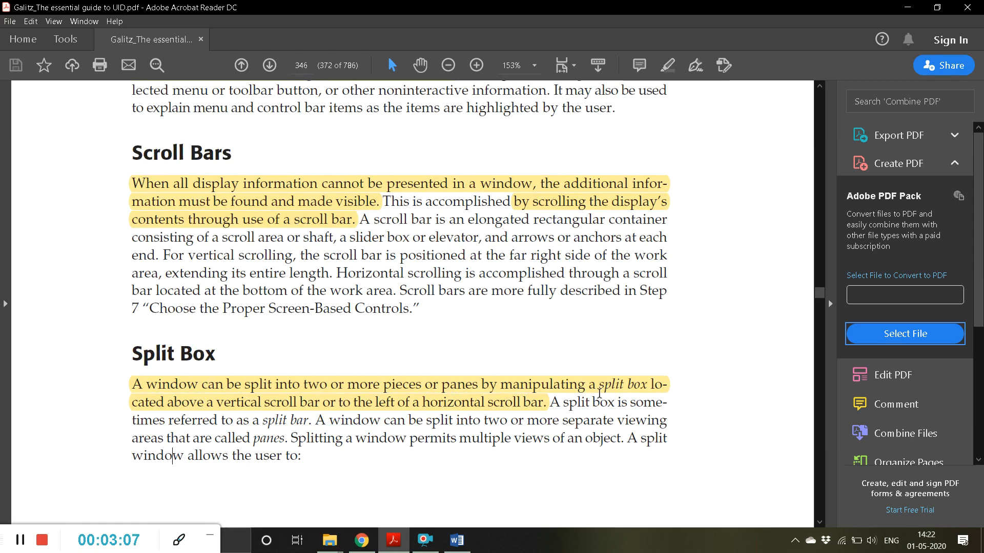
mouse_move(631, 369)
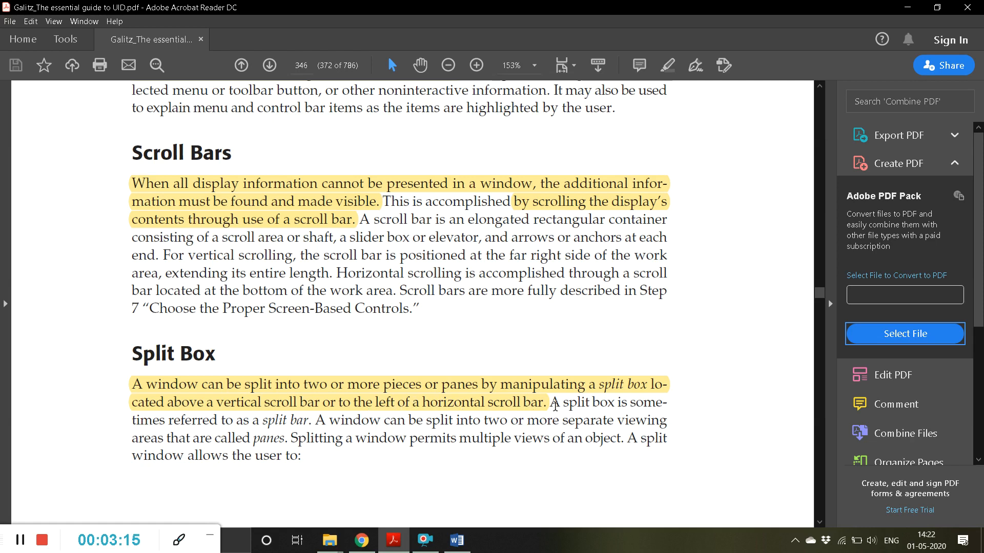
mouse_move(337, 239)
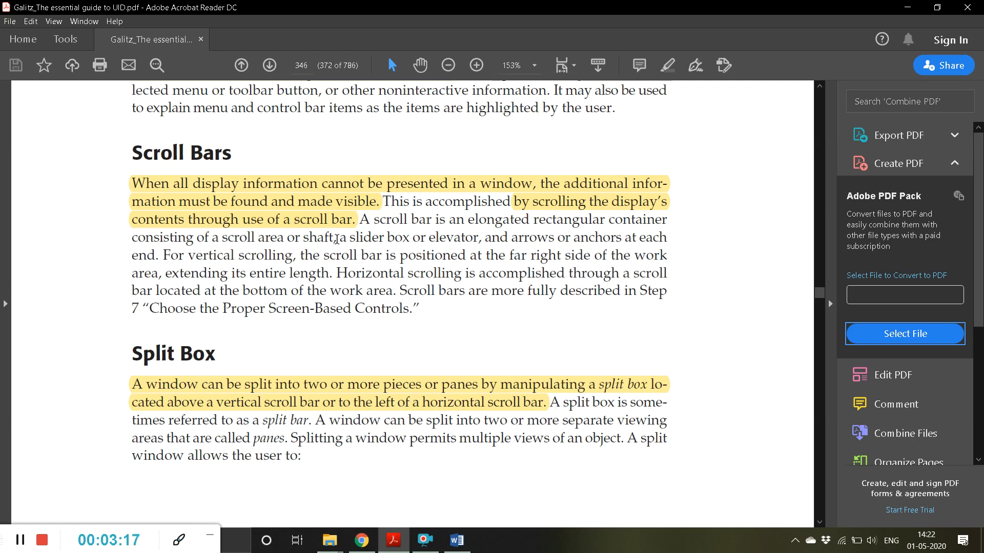
mouse_move(401, 526)
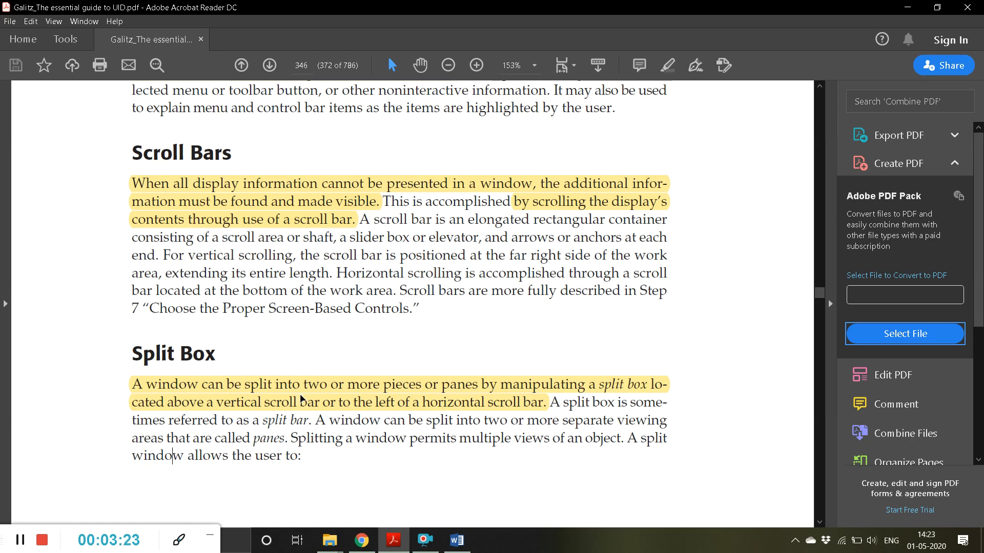
mouse_move(383, 390)
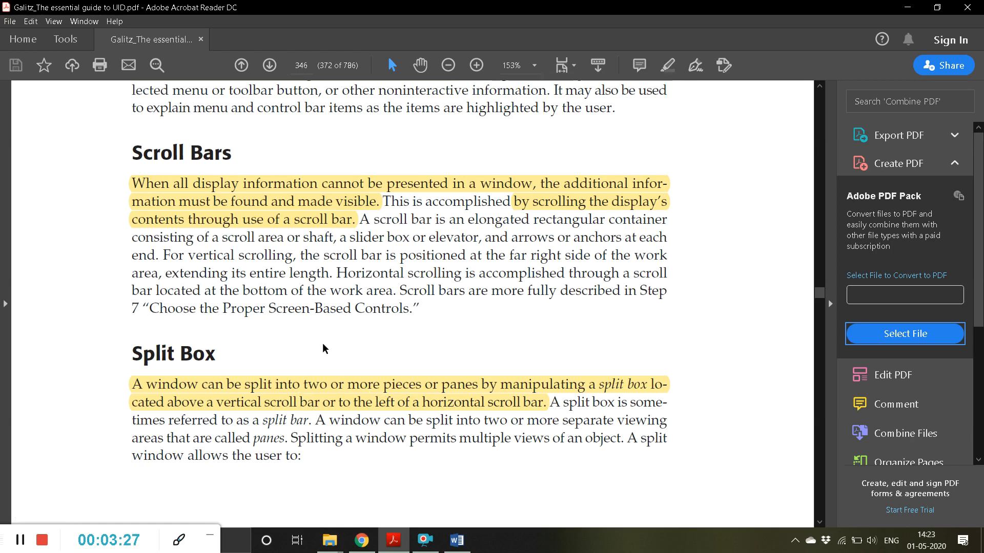
mouse_move(293, 245)
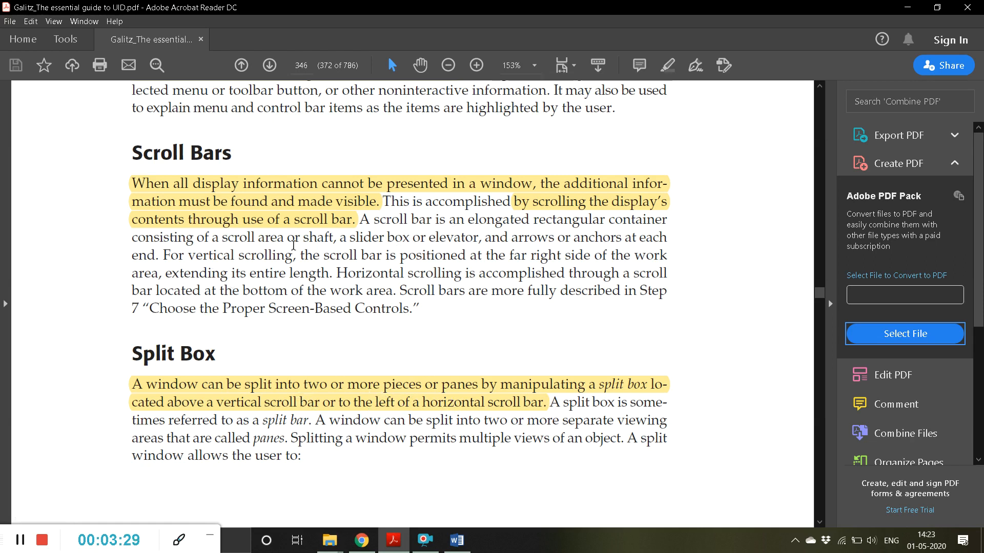
mouse_move(107, 361)
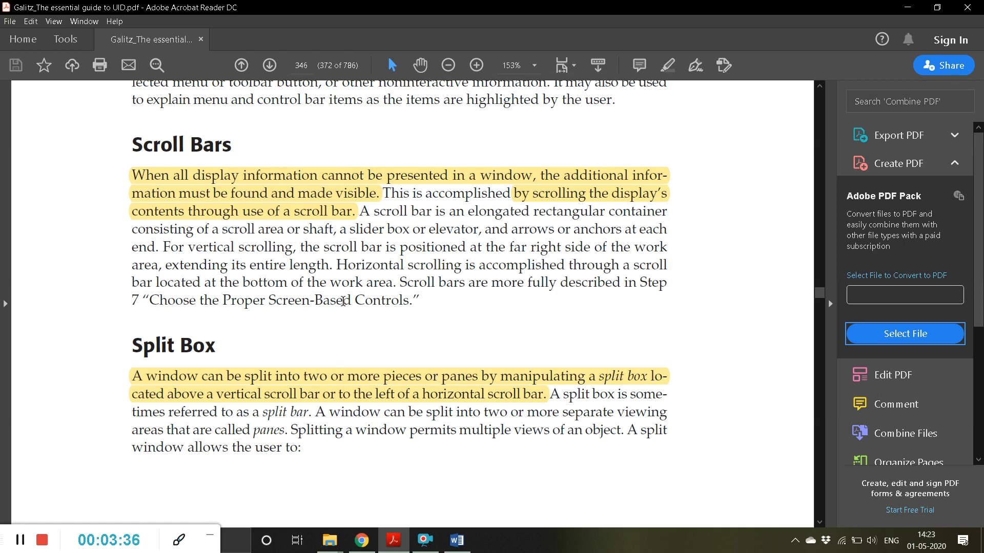
mouse_move(411, 325)
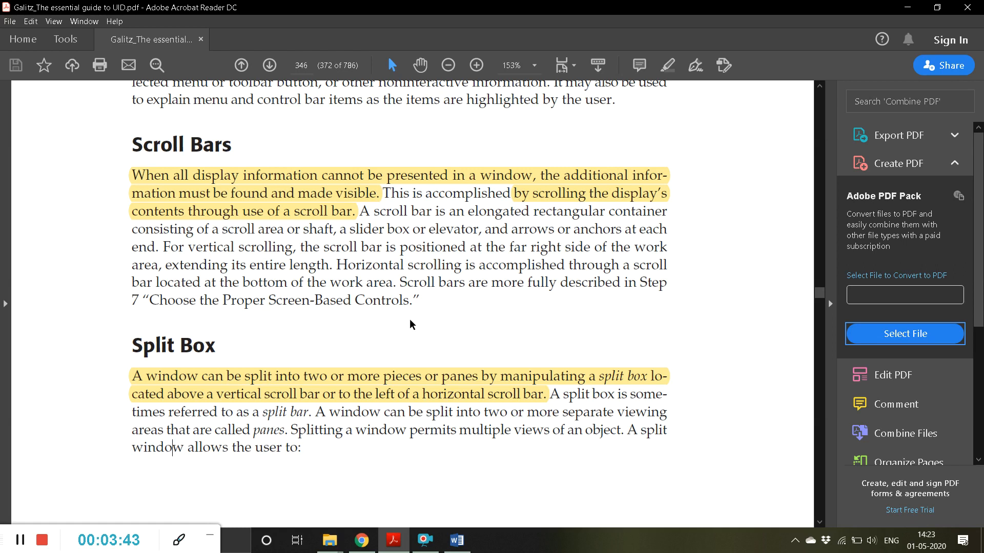
mouse_move(289, 421)
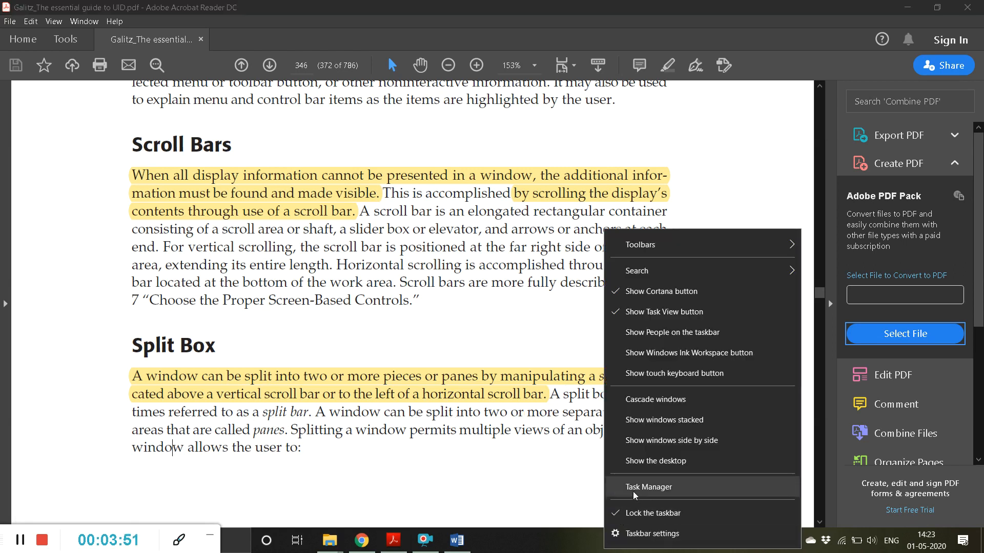
mouse_move(664, 420)
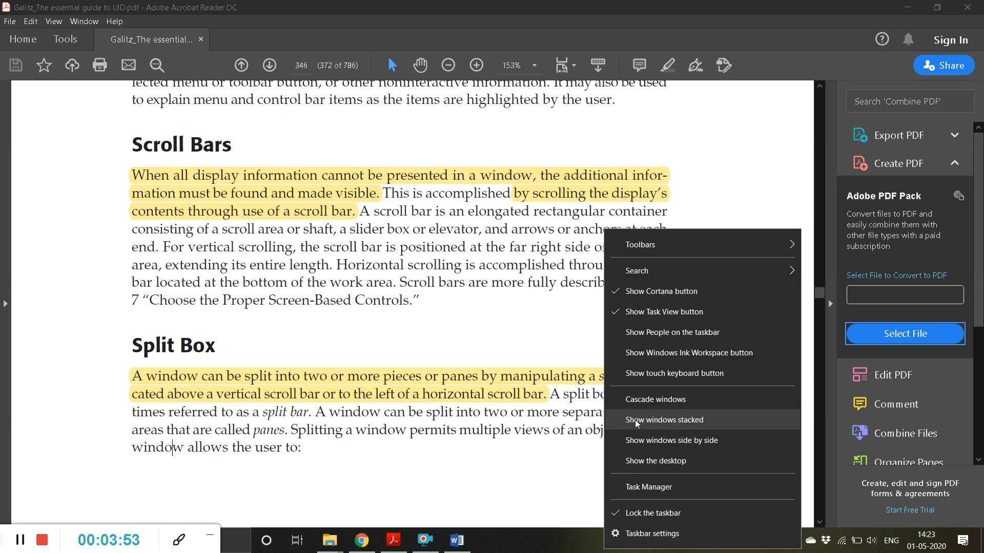
click(664, 419)
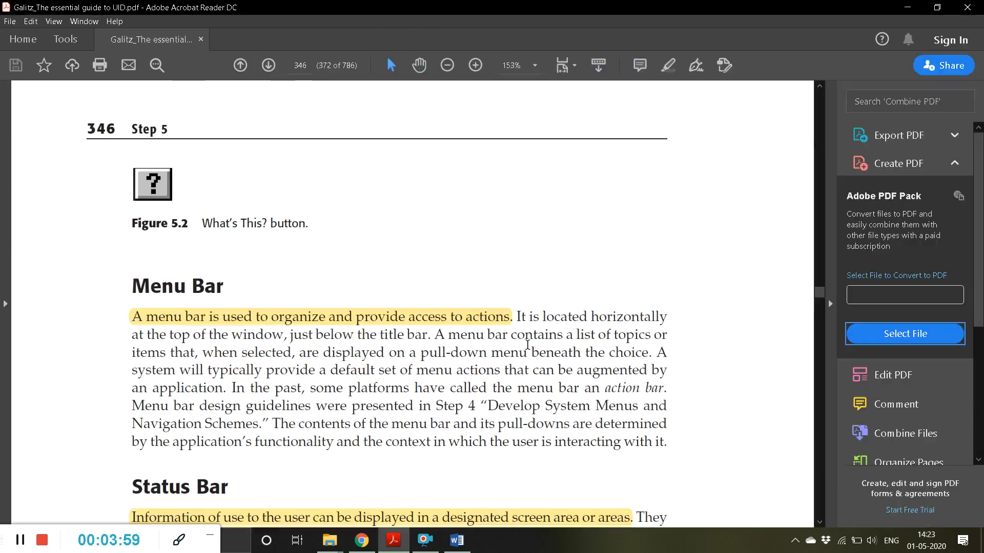
- Scroll onto page 347's Toolbar and Command Area sections with the right tools pane collapsed
scroll(down, 3)
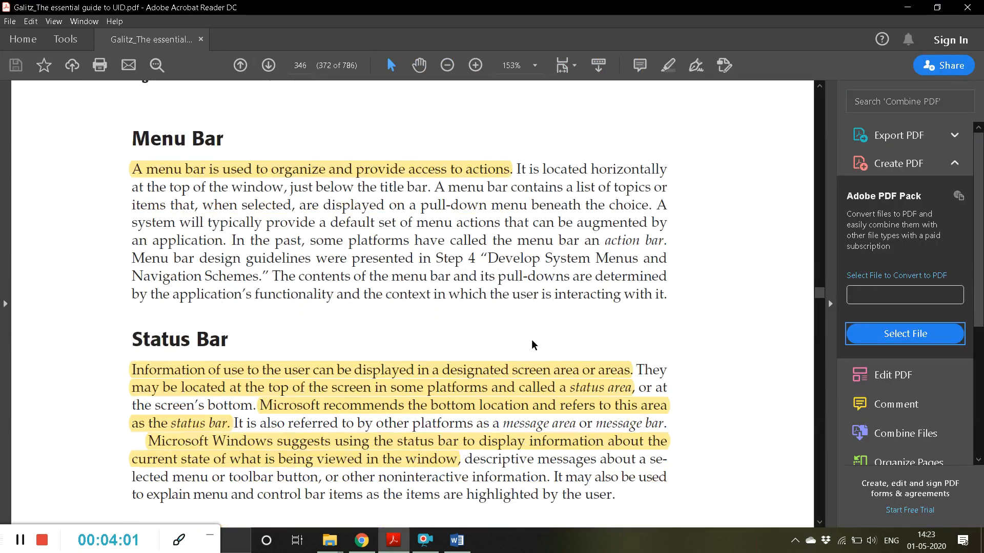
scroll(down, 3)
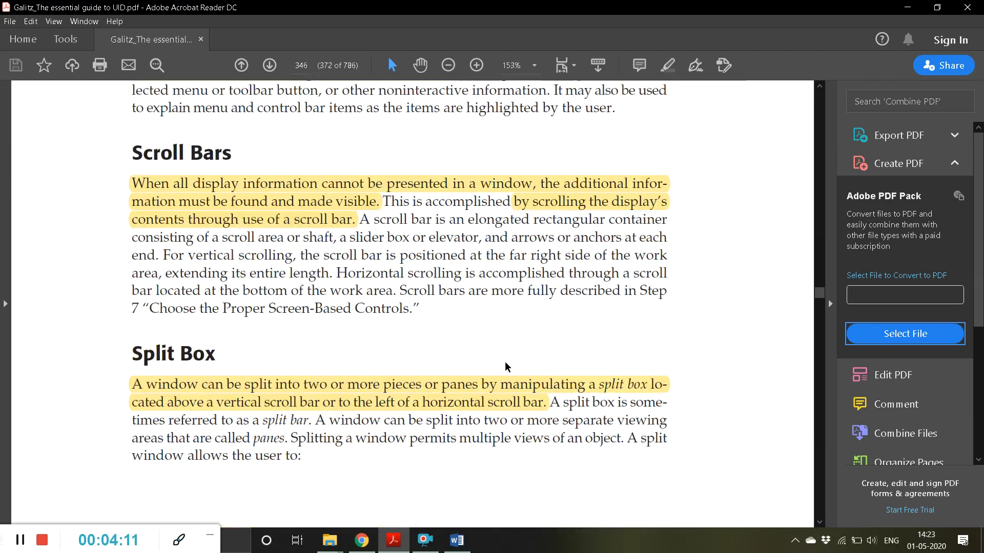
click(269, 65)
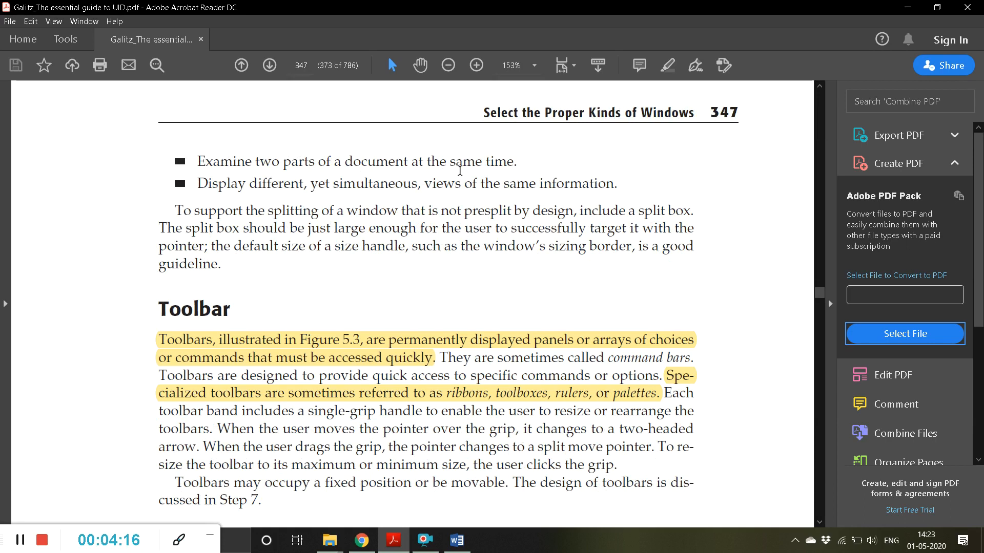
mouse_move(344, 195)
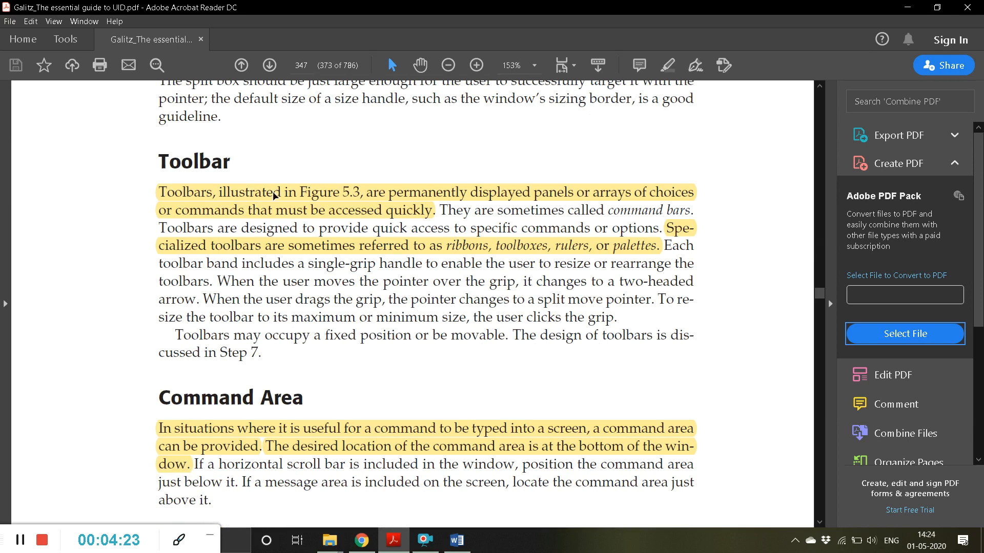
scroll(down, 3)
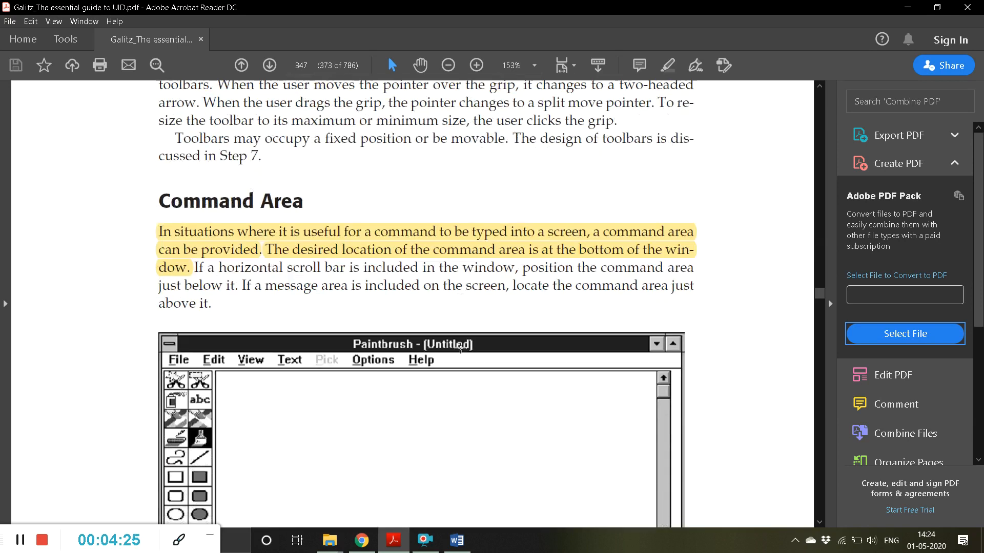
scroll(down, 3)
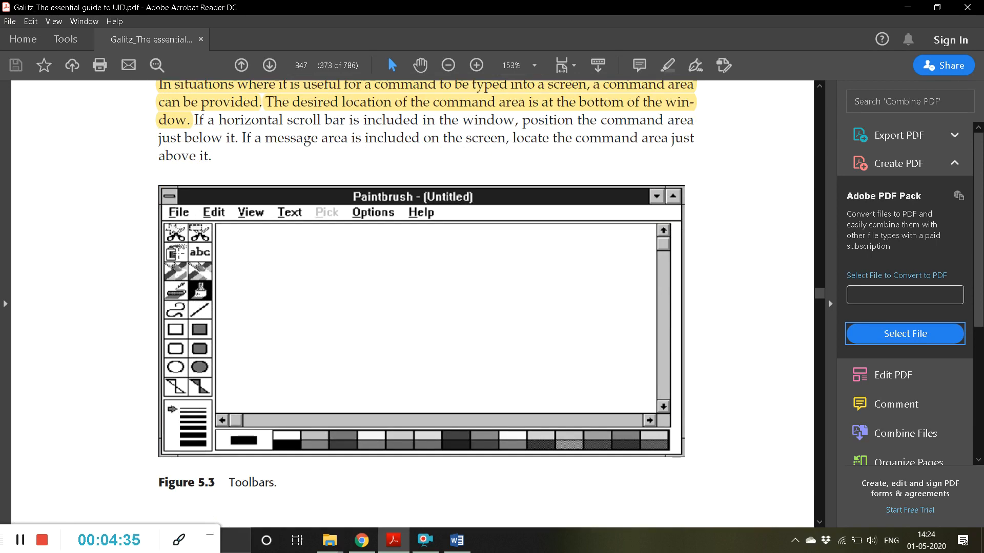
mouse_move(196, 333)
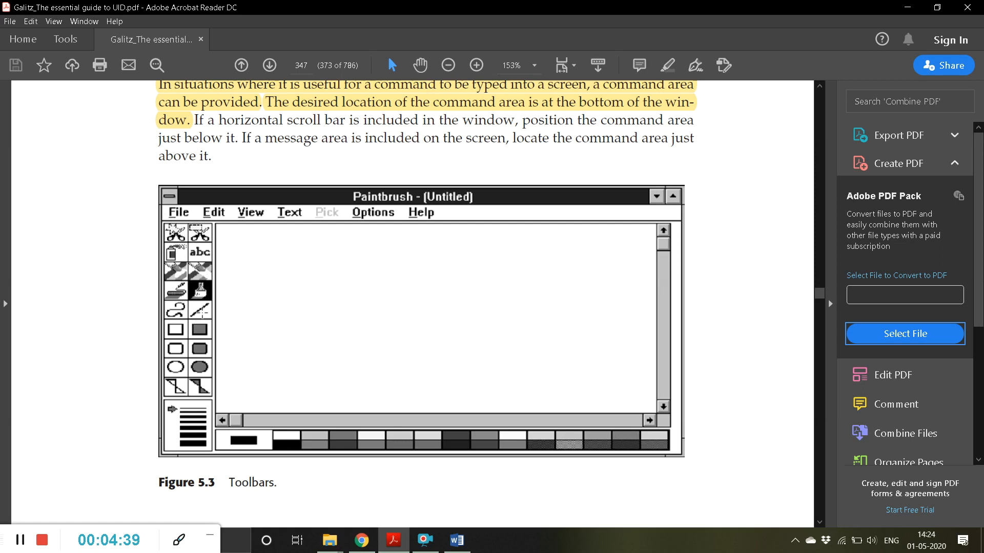
mouse_move(364, 288)
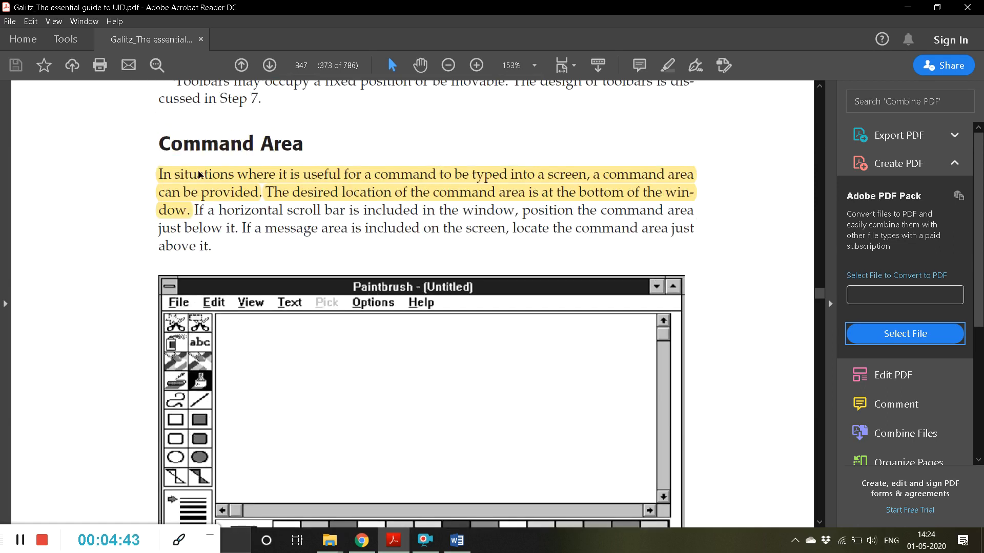
mouse_move(342, 148)
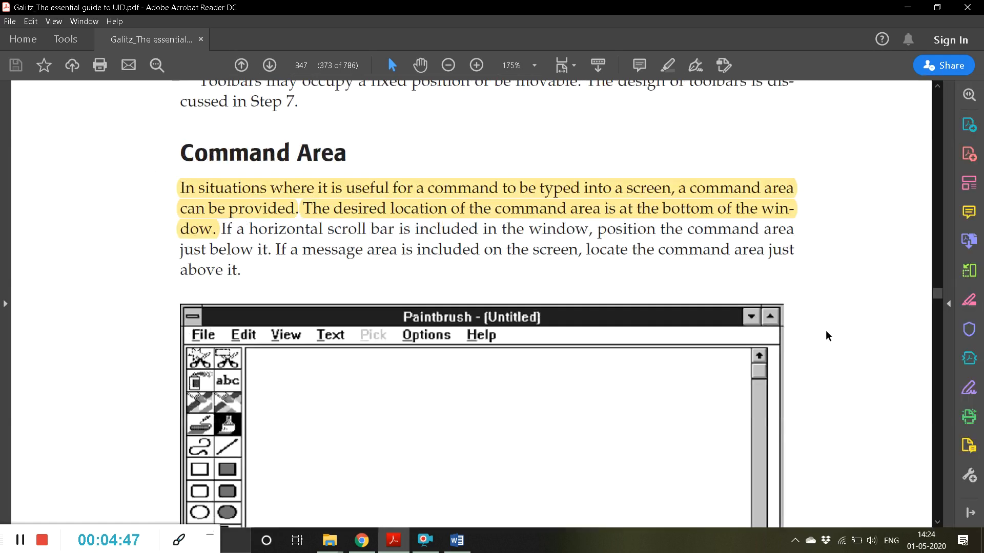
mouse_move(968, 125)
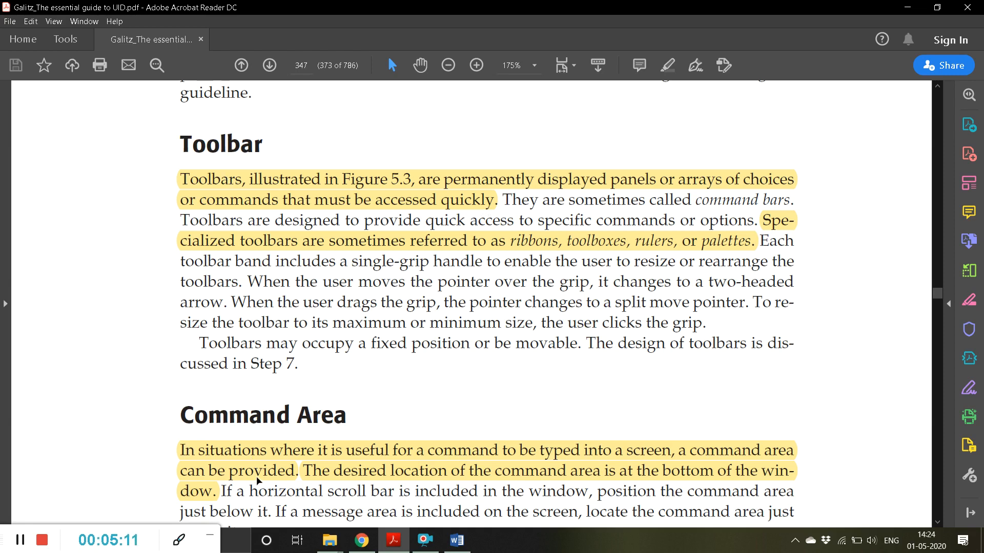
- Scroll down page 347 to the Command Area heading and the Paintbrush window figure
click(54, 20)
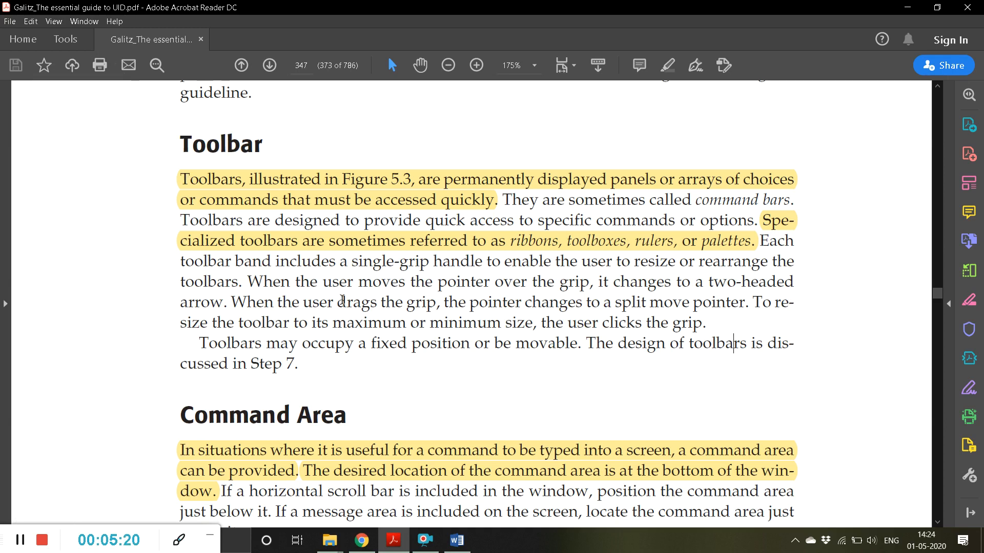
mouse_move(481, 257)
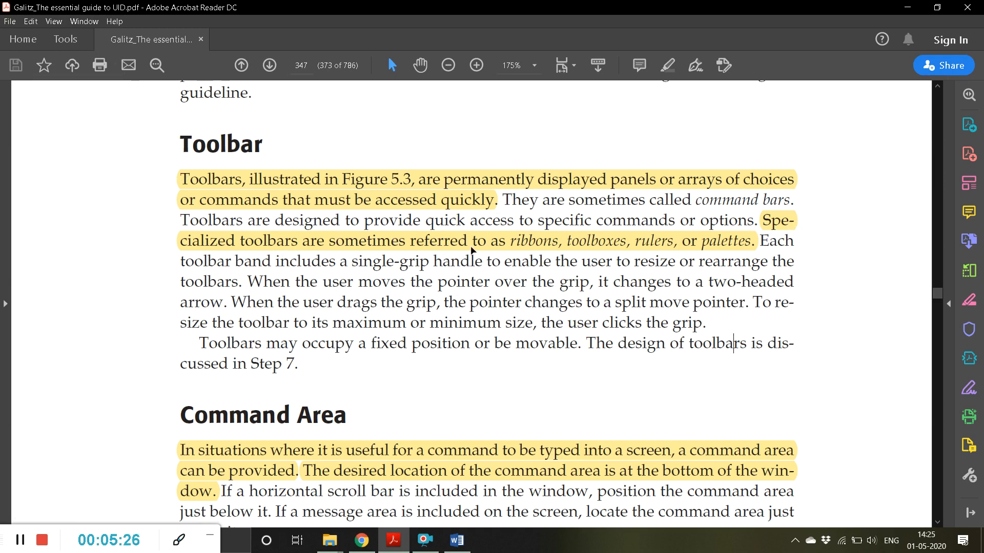
mouse_move(625, 257)
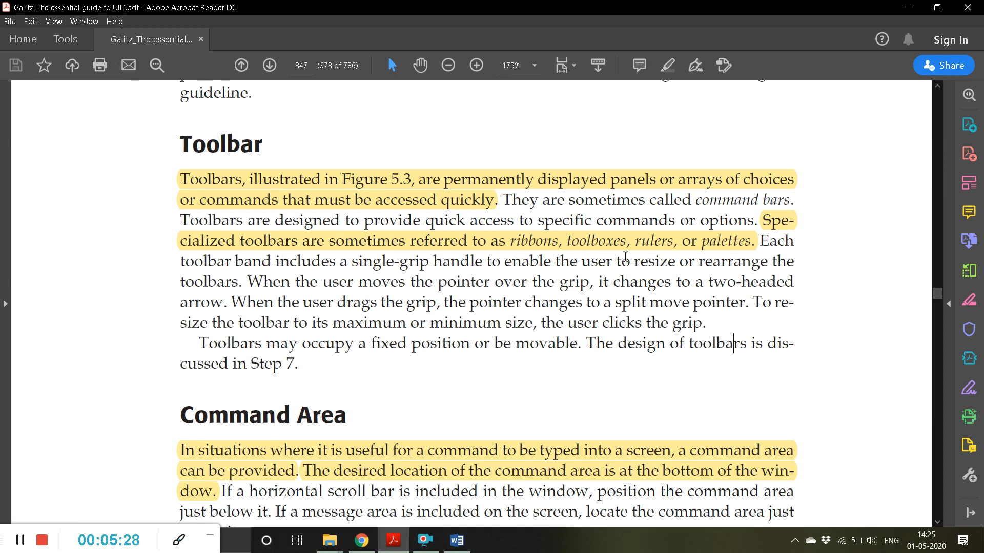
mouse_move(735, 353)
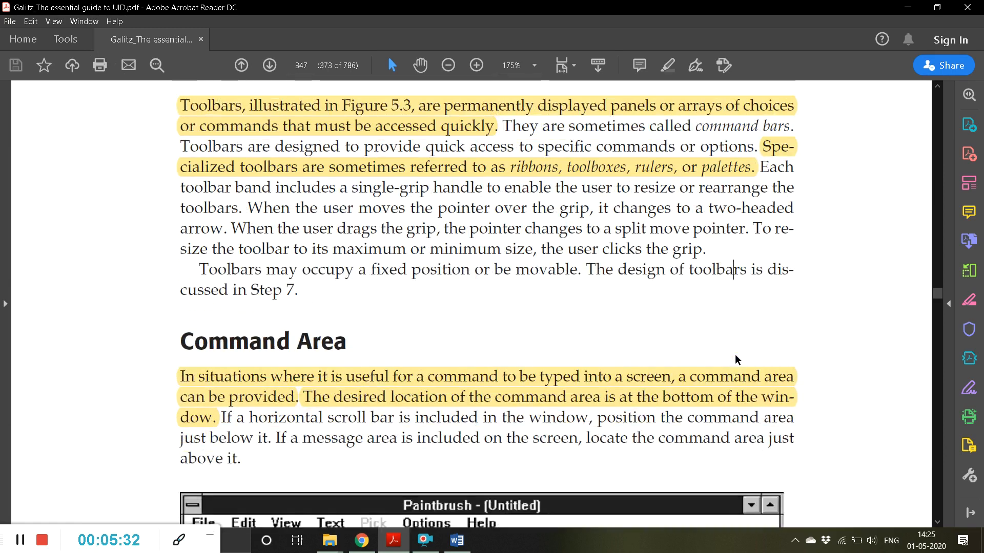
scroll(down, 3)
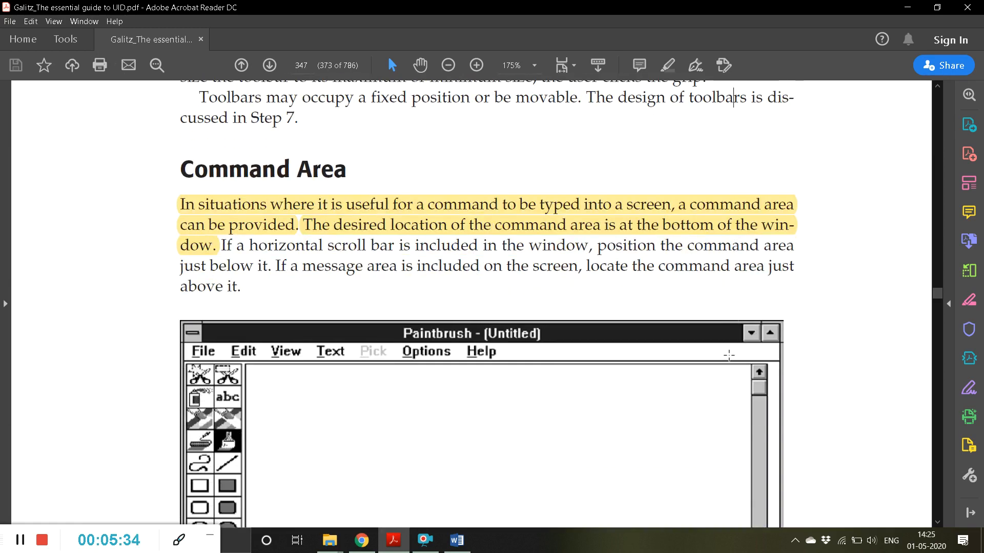
scroll(down, 3)
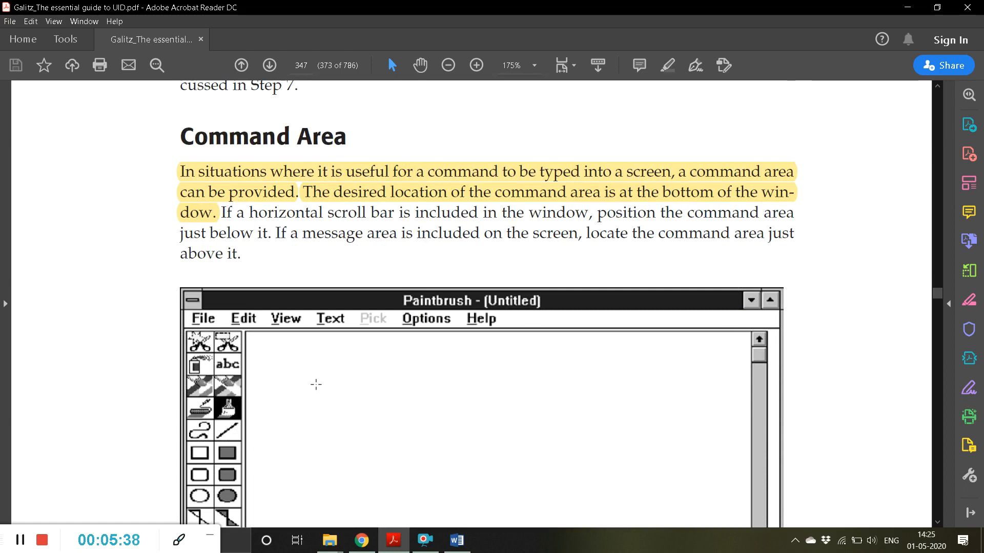
scroll(down, 3)
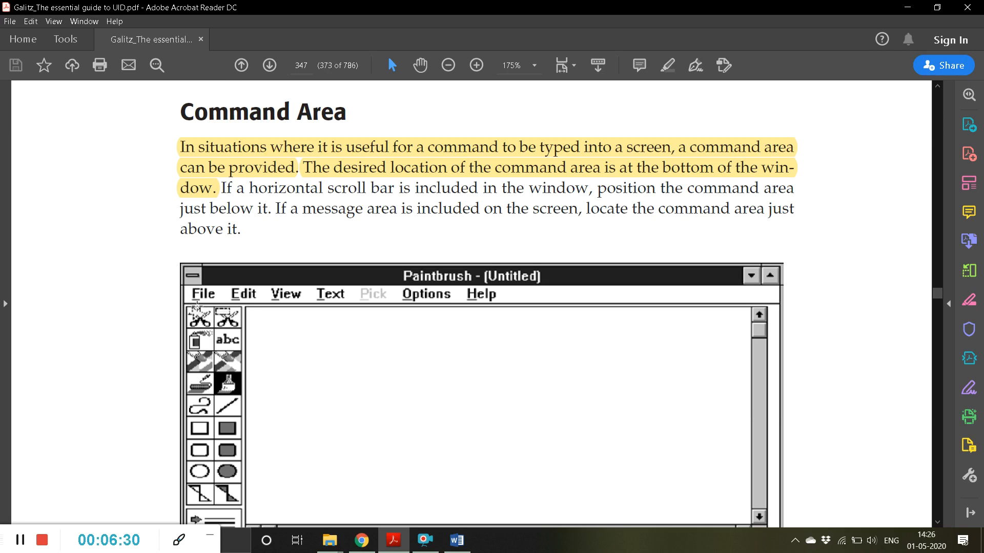
- Show the Window menu's arrangement options, then scroll to page 348's Size Grip section
click(84, 20)
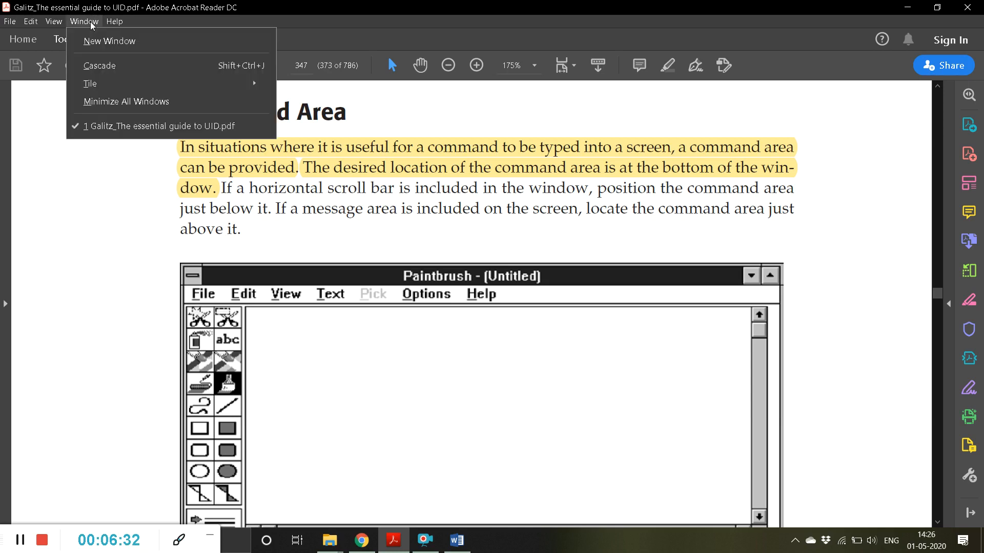
mouse_move(126, 71)
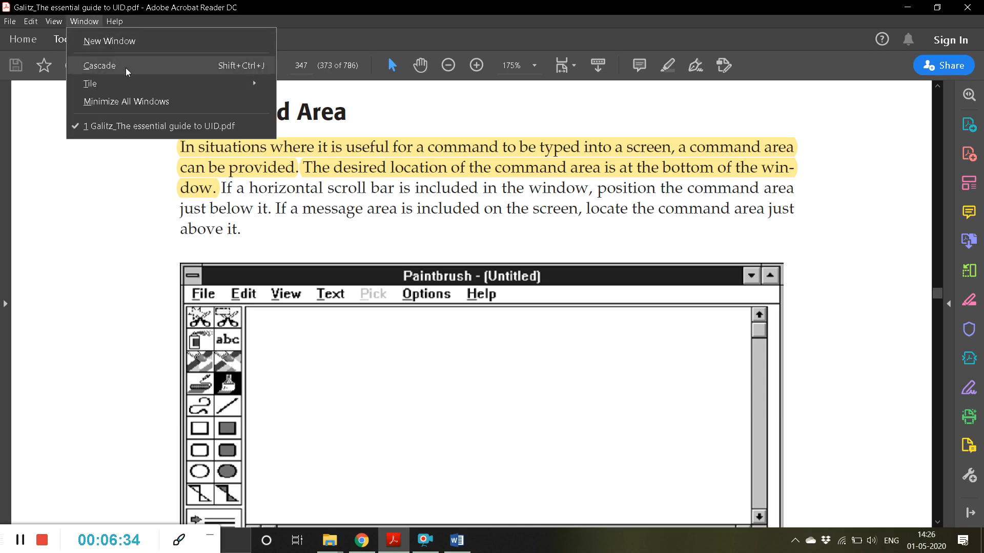
mouse_move(127, 61)
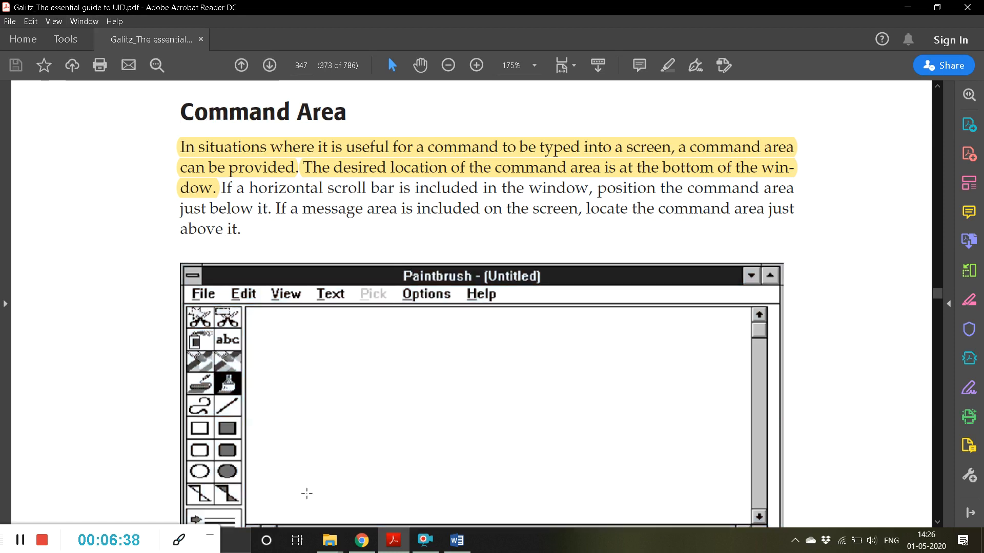
mouse_move(473, 431)
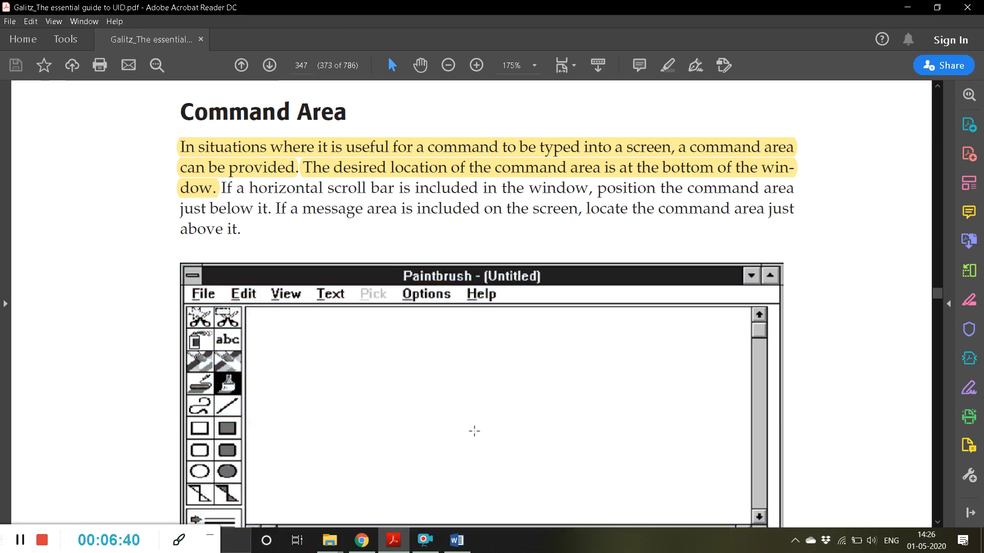
scroll(down, 3)
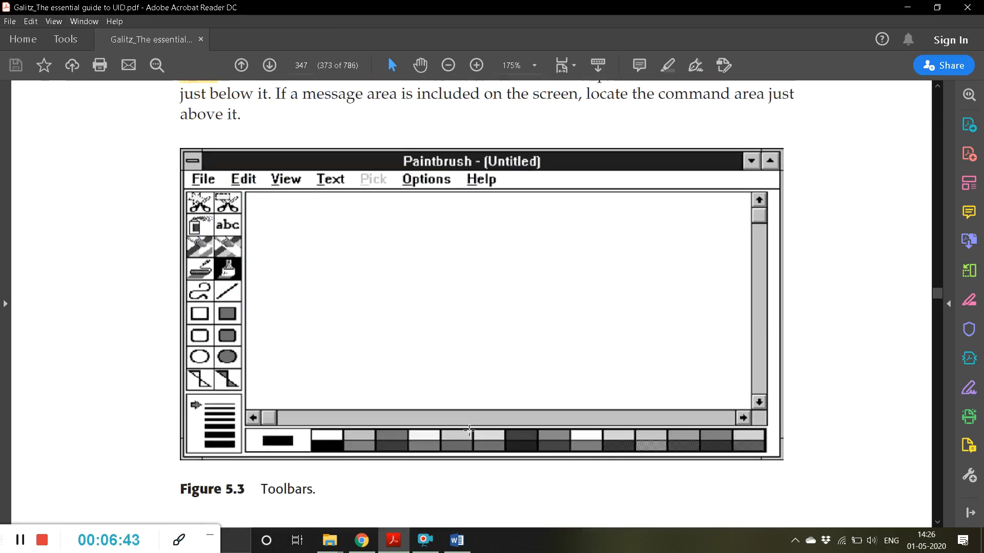
scroll(down, 3)
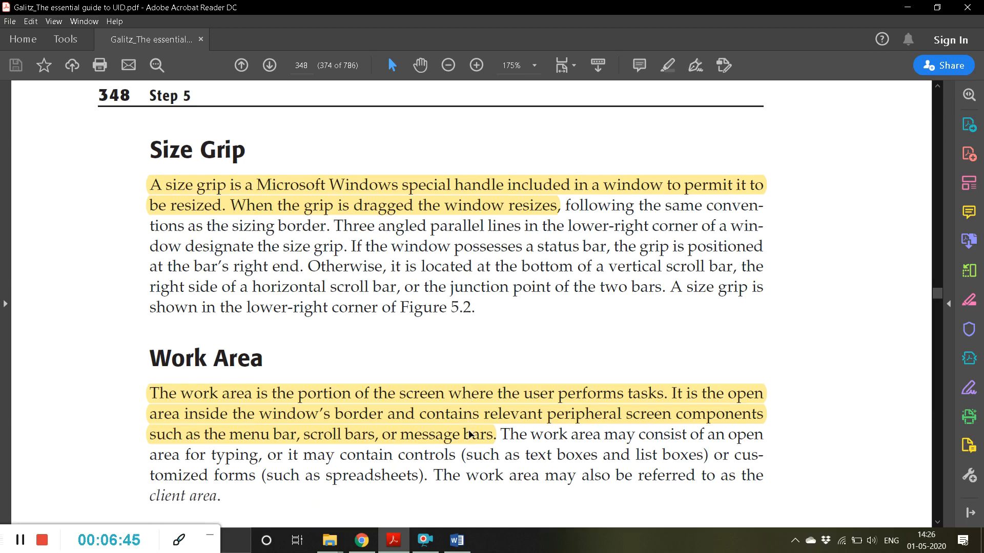
scroll(down, 3)
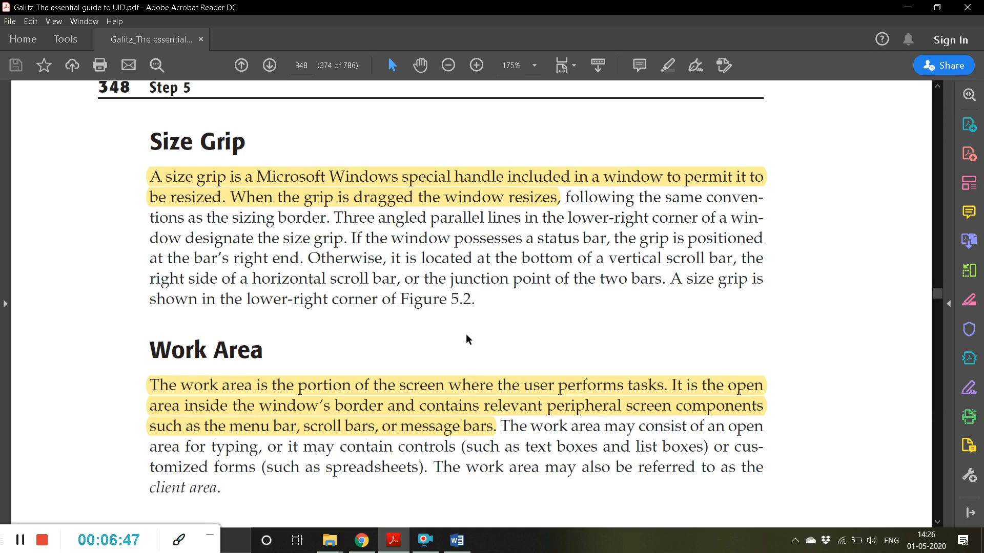
mouse_move(226, 184)
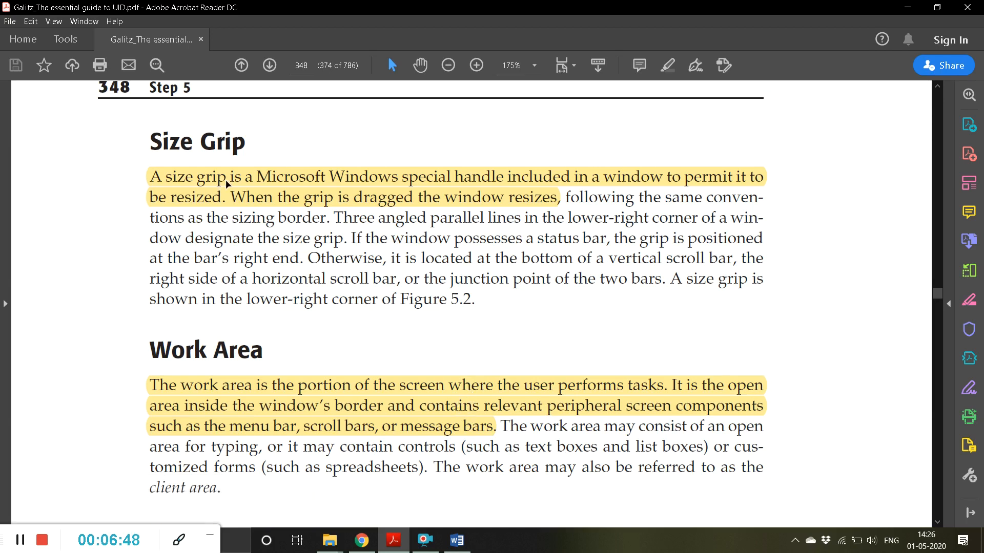
mouse_move(335, 191)
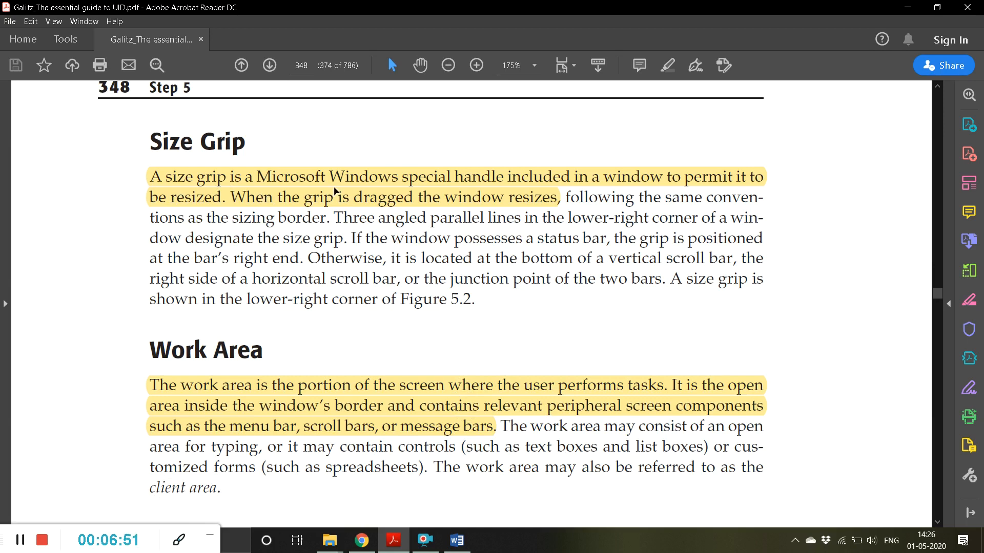
mouse_move(495, 188)
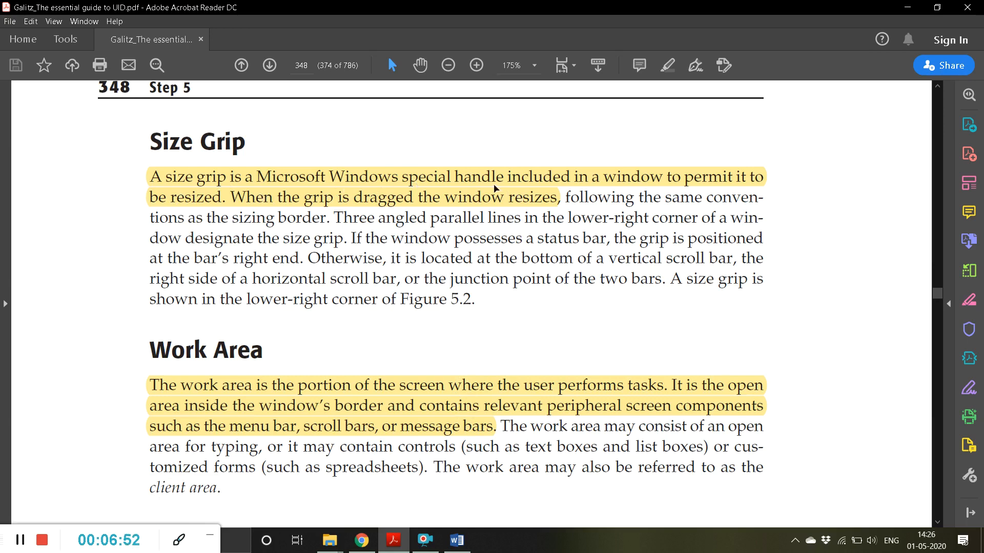
mouse_move(766, 179)
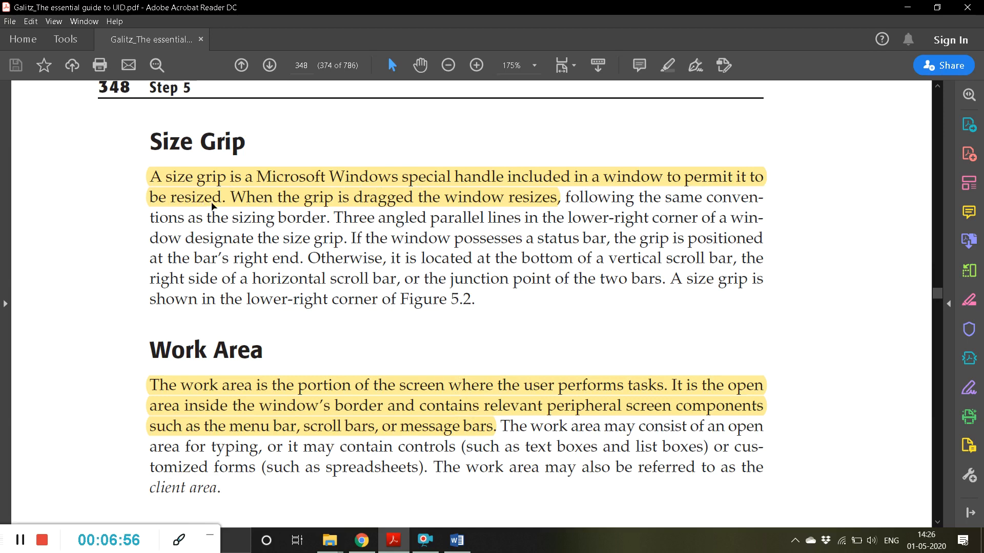
mouse_move(505, 209)
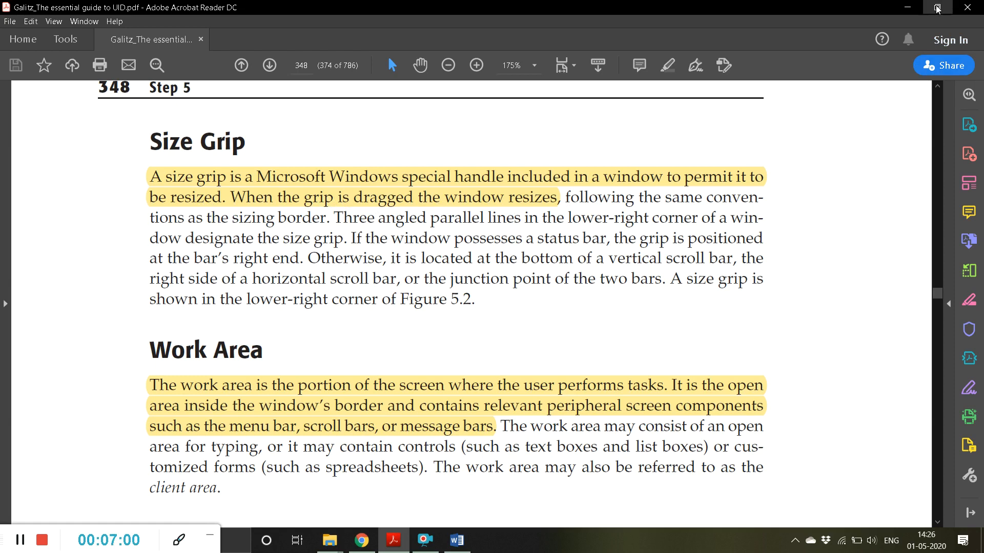
click(935, 8)
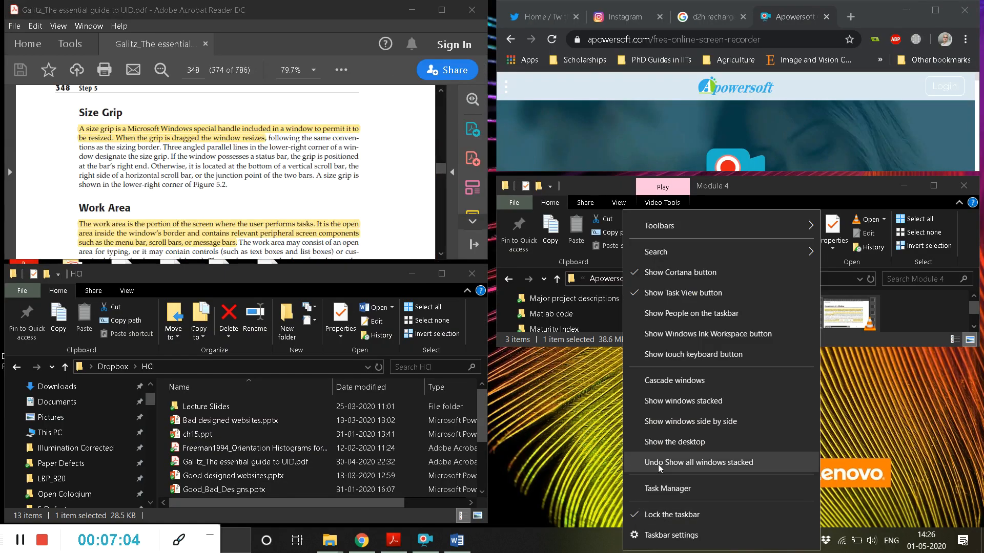
mouse_move(746, 469)
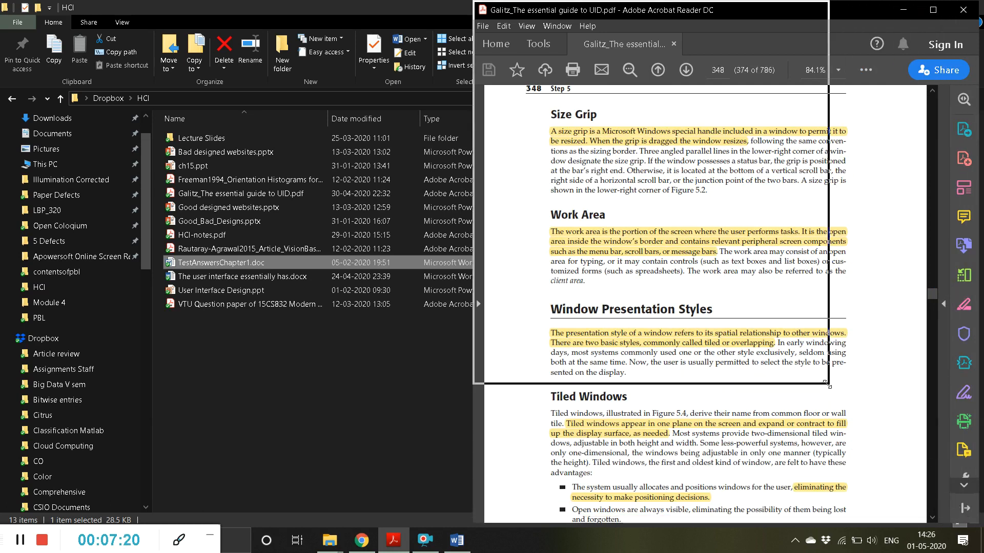
drag(829, 388, 914, 350)
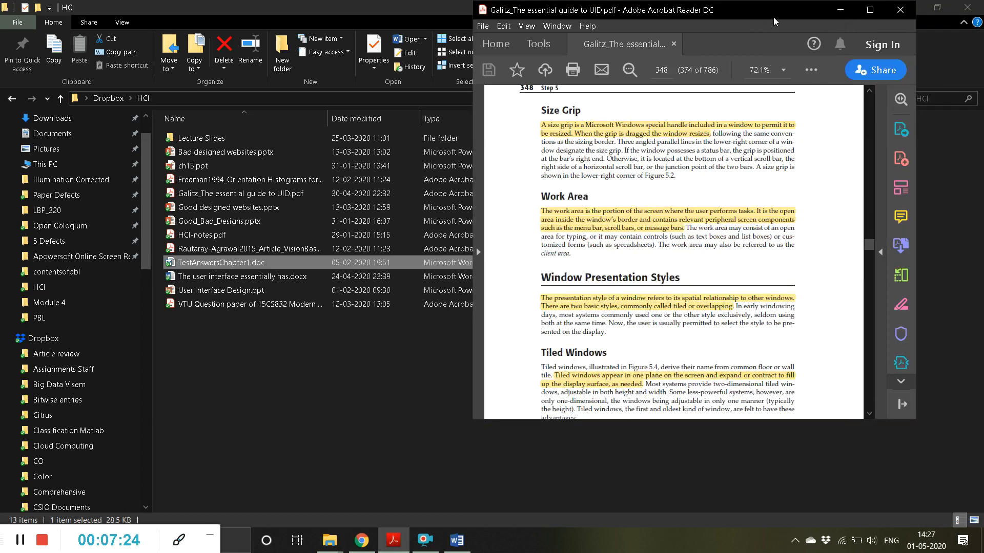
click(869, 9)
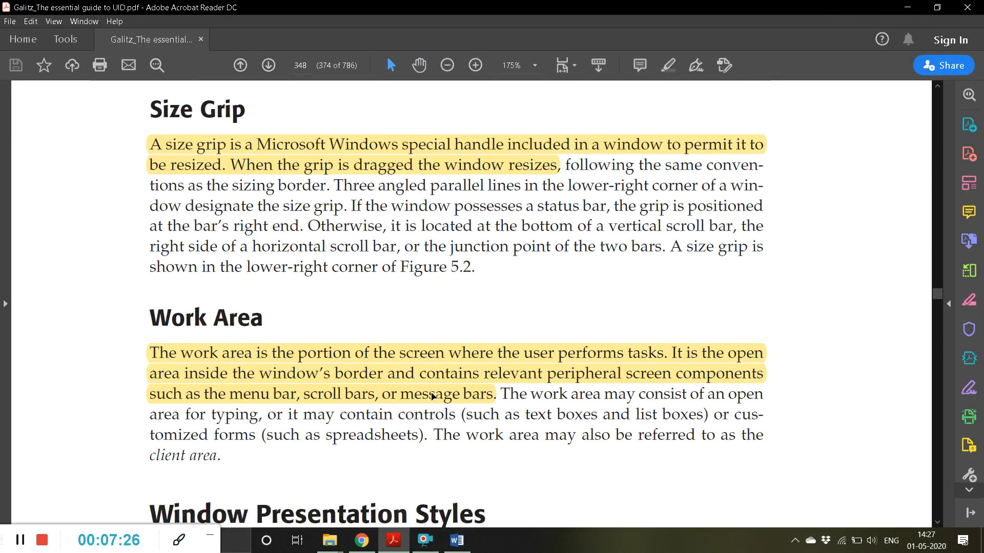
mouse_move(470, 148)
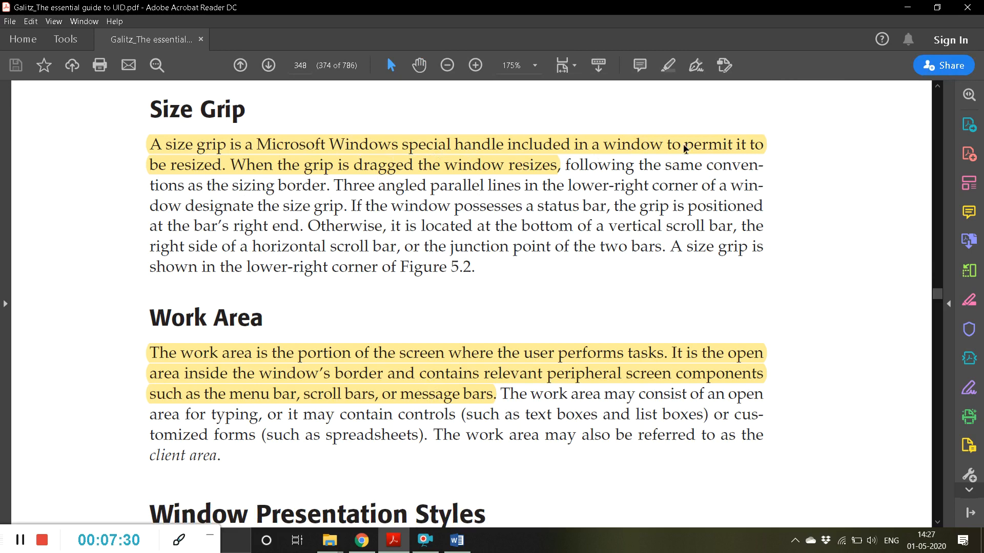
mouse_move(273, 166)
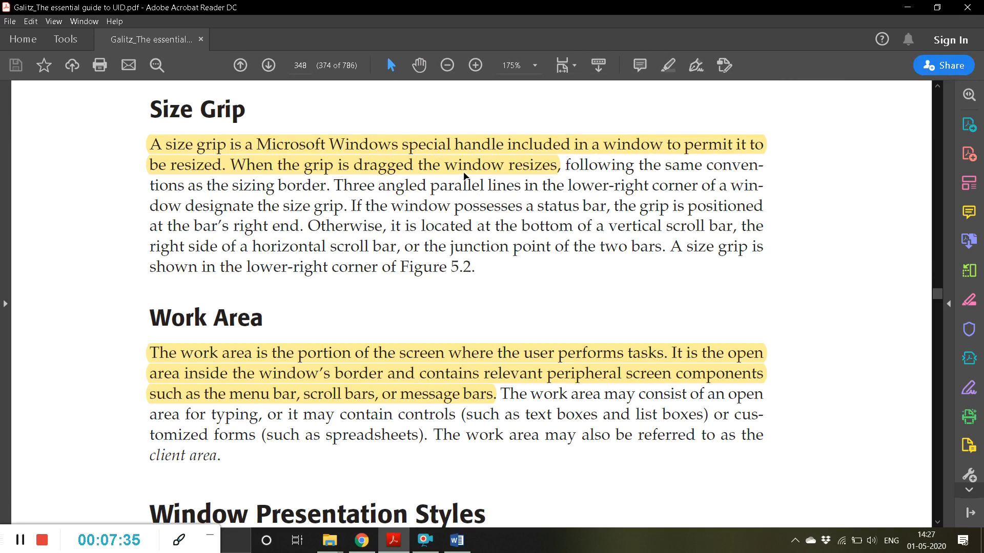
- Scroll past Work Area to the Window Presentation Styles and Tiled Windows headings
scroll(down, 3)
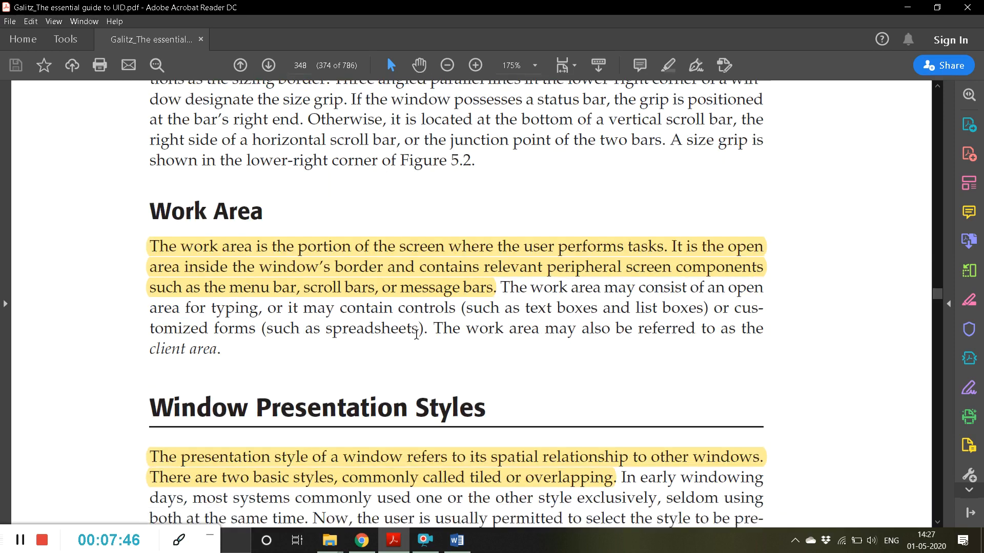
scroll(down, 3)
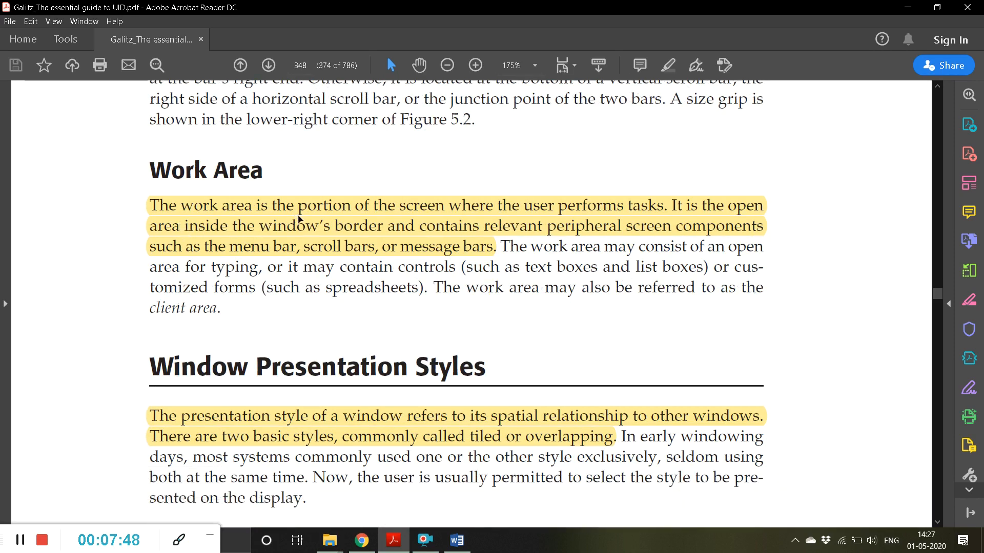
mouse_move(621, 226)
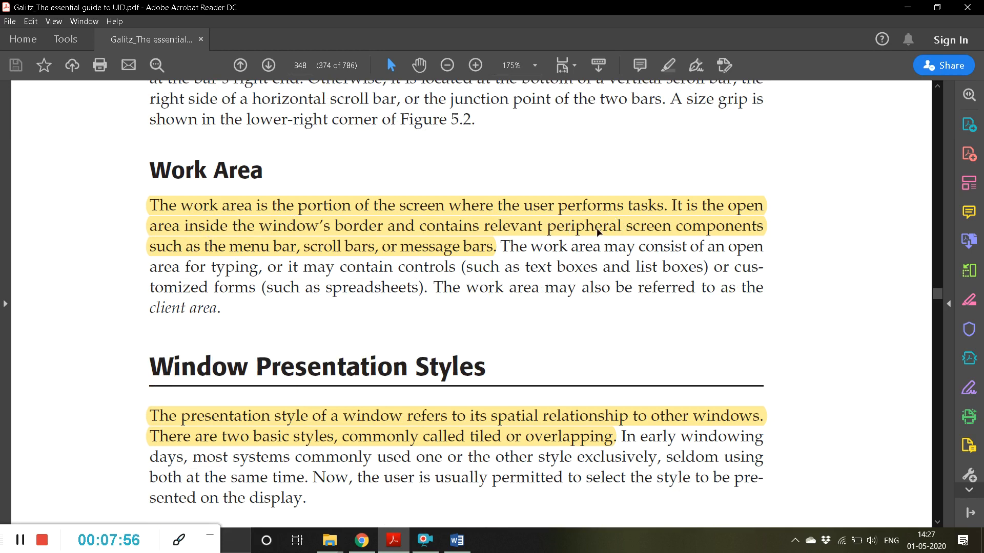
mouse_move(315, 261)
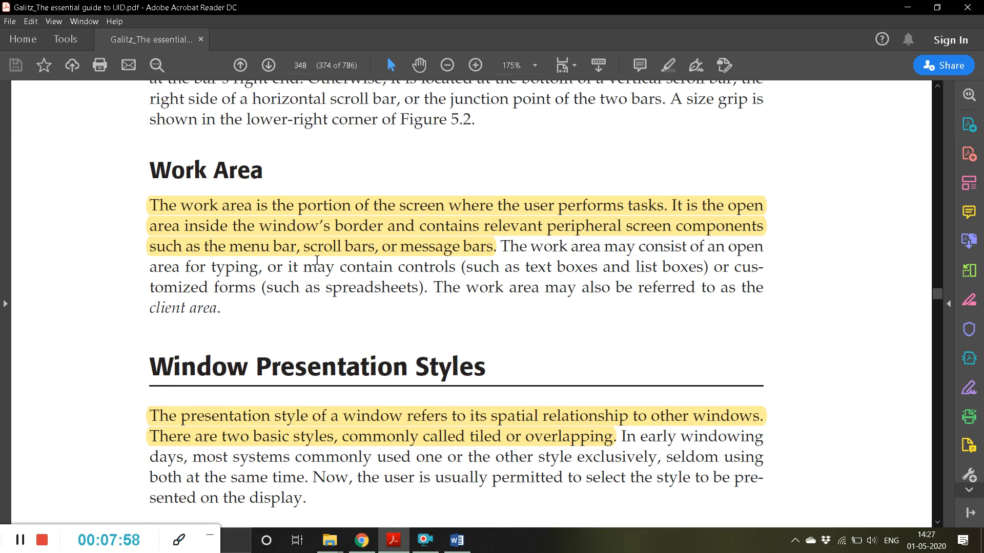
mouse_move(553, 262)
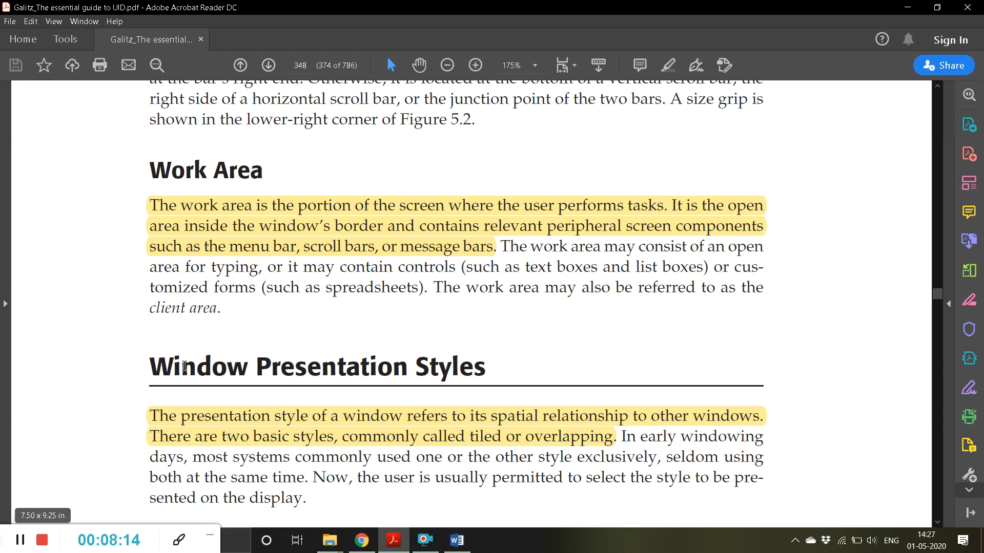
drag(524, 267, 539, 287)
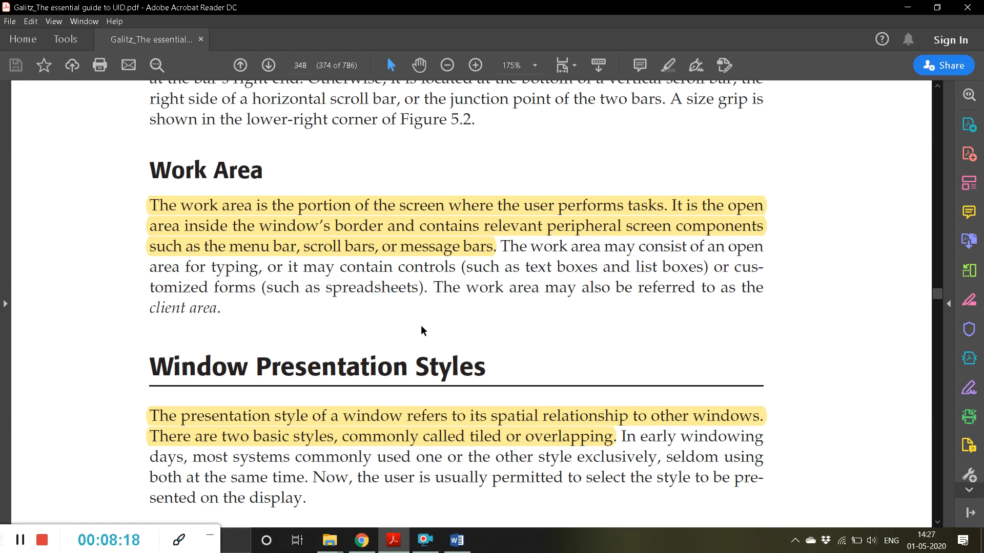
scroll(down, 3)
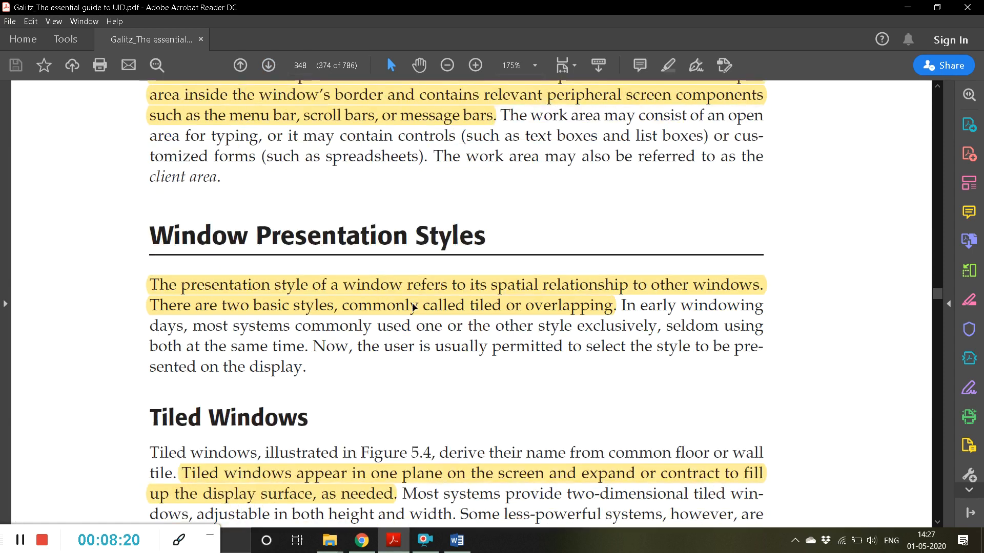